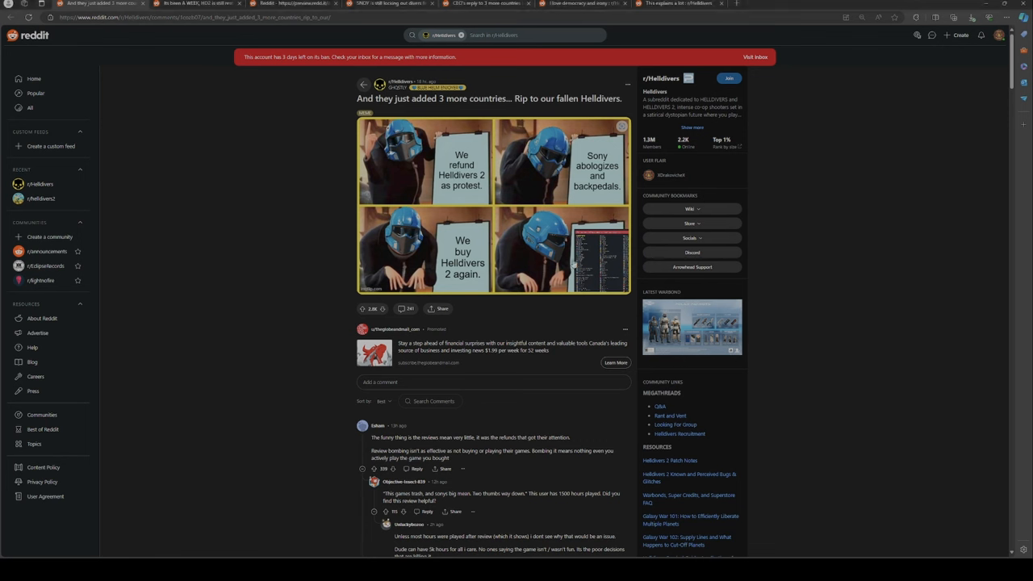
- Enlarge the four-panel meme, then close it to return to the post
click(493, 205)
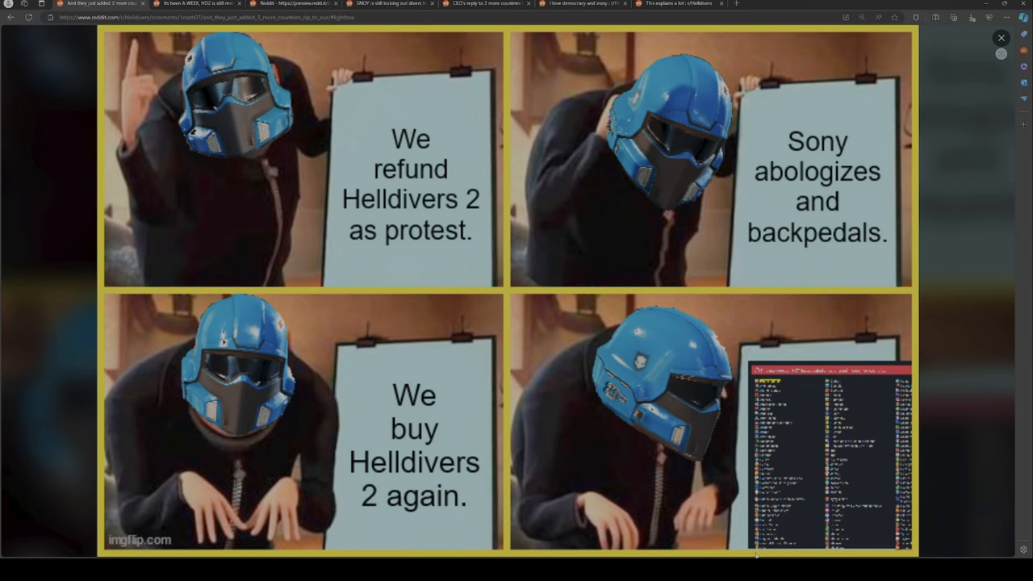
mouse_move(529, 397)
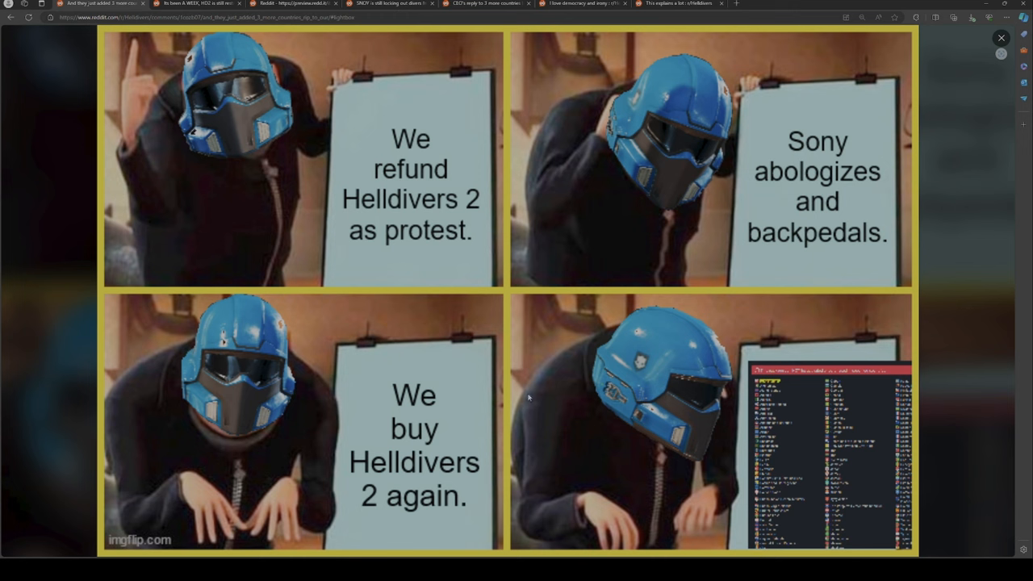
click(1000, 37)
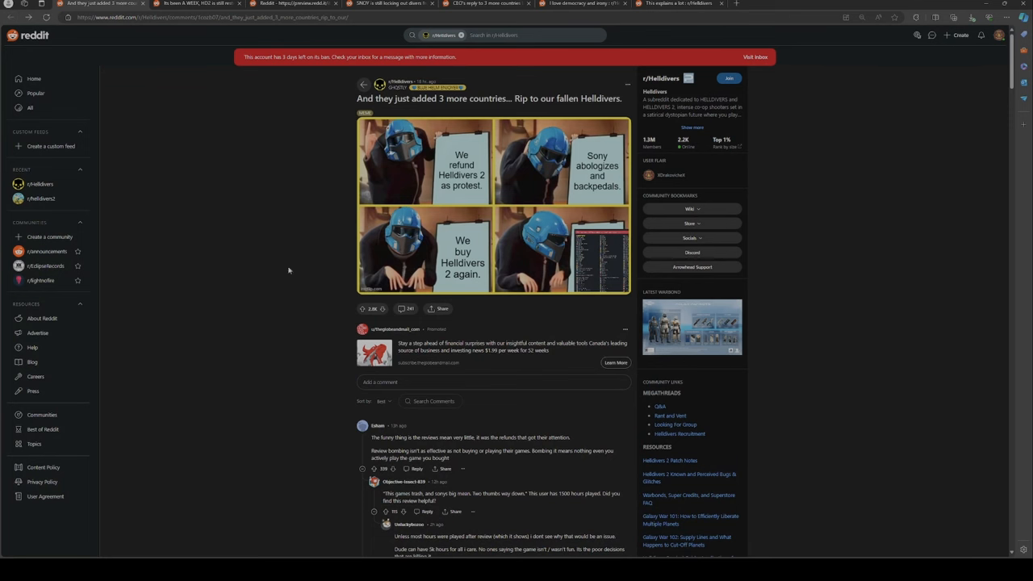
mouse_move(591, 218)
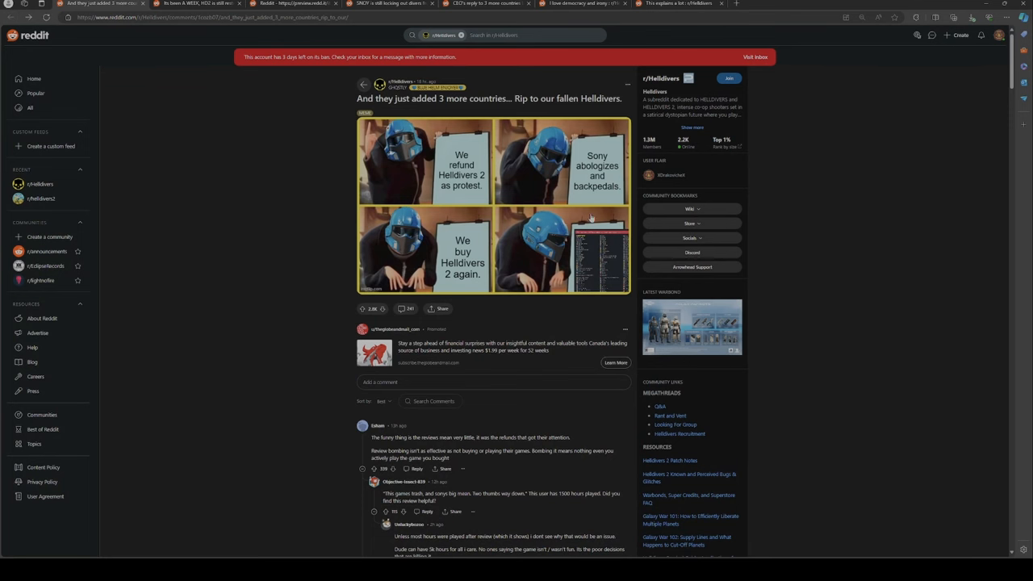
mouse_move(637, 247)
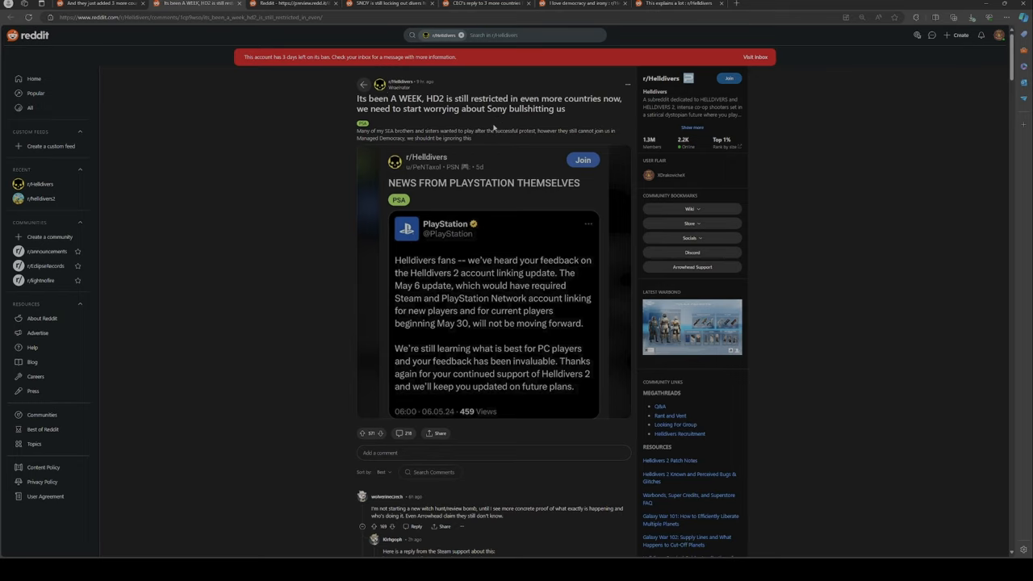
mouse_move(524, 192)
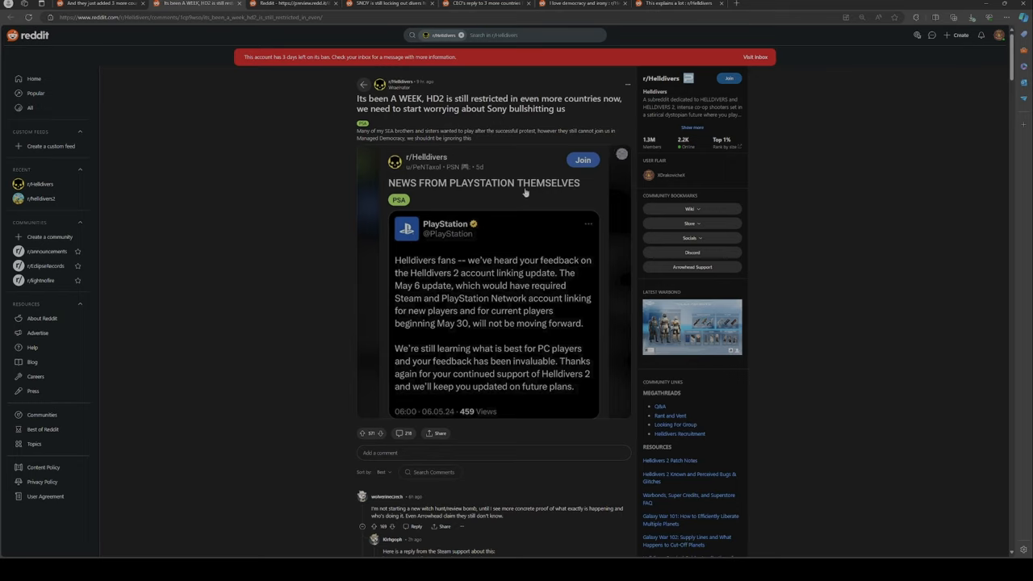
mouse_move(419, 266)
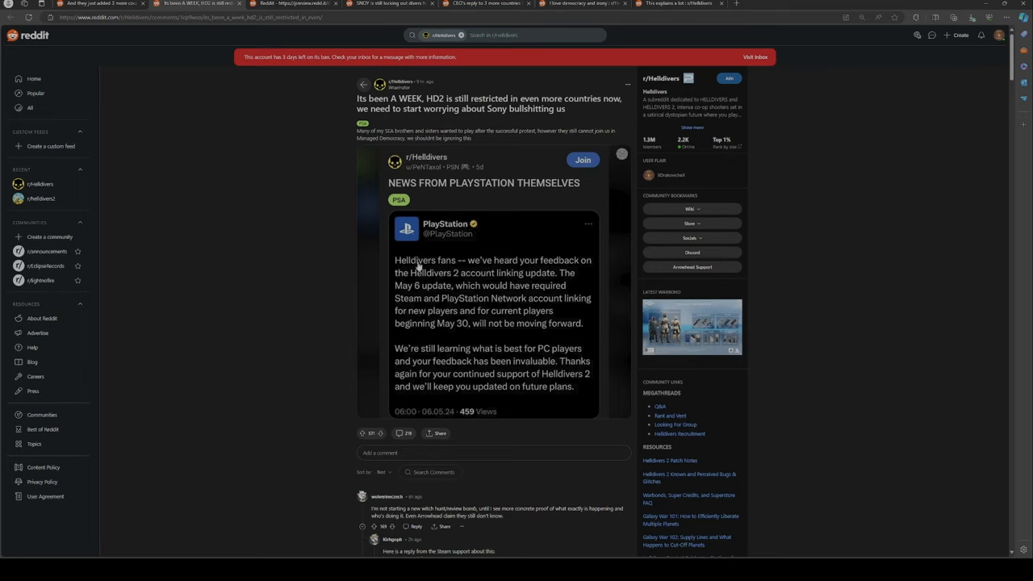
mouse_move(563, 276)
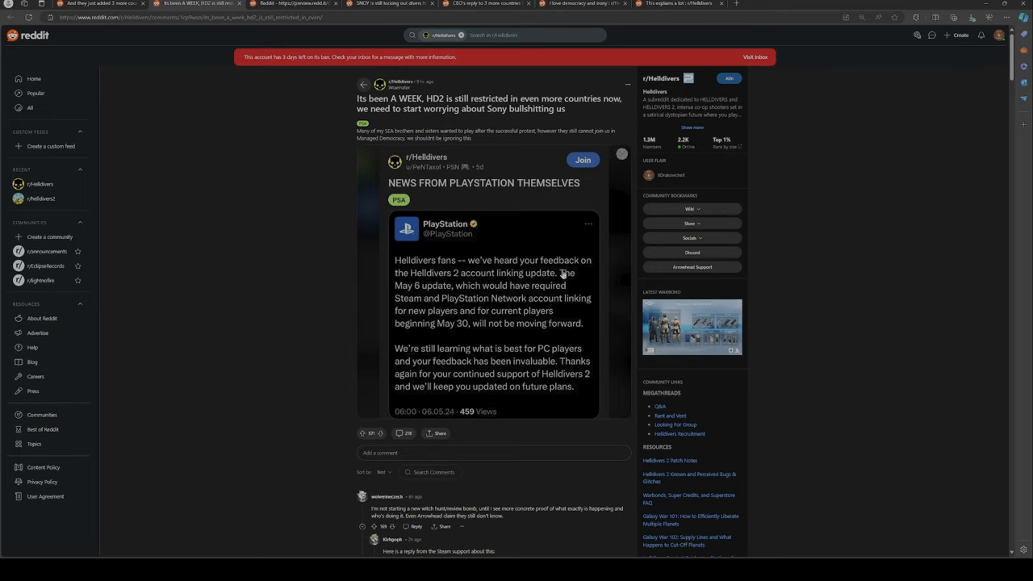
mouse_move(464, 286)
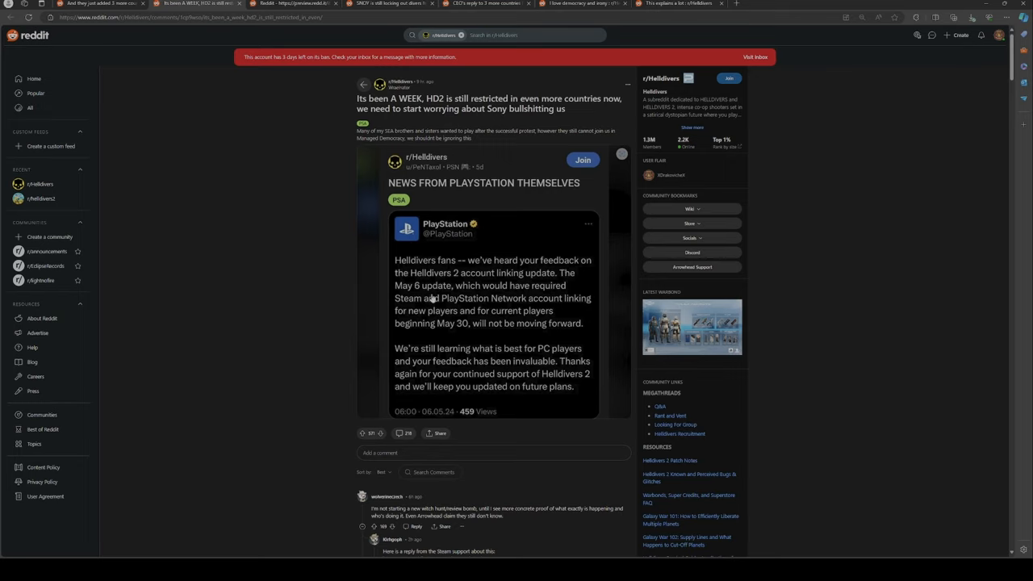
mouse_move(549, 297)
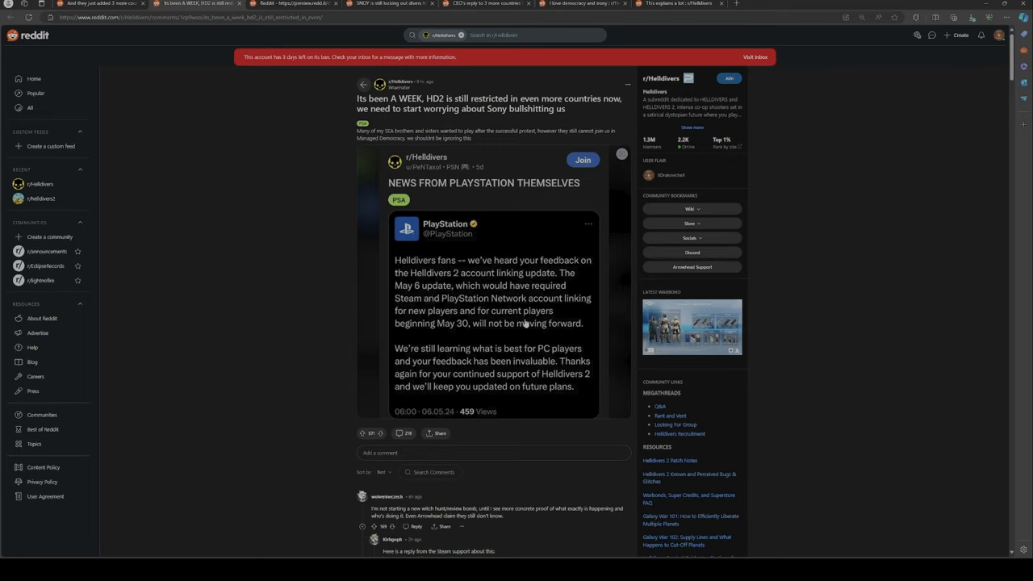
mouse_move(466, 334)
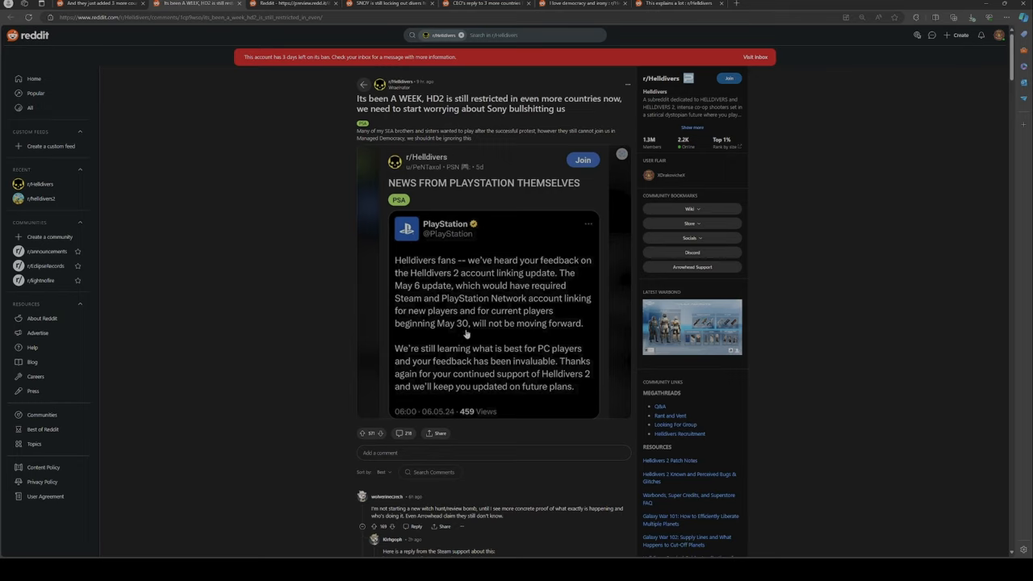
mouse_move(576, 332)
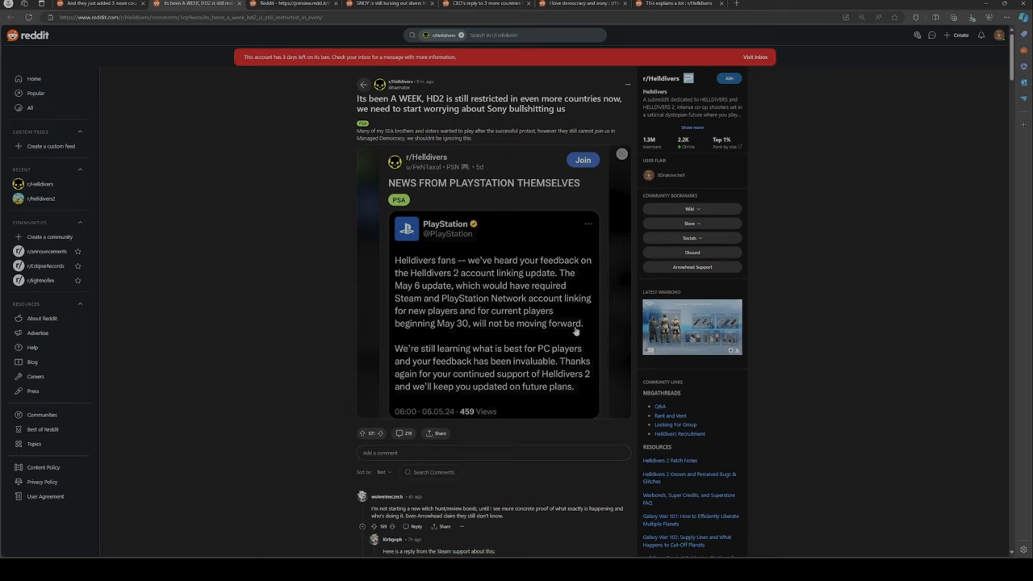
mouse_move(481, 355)
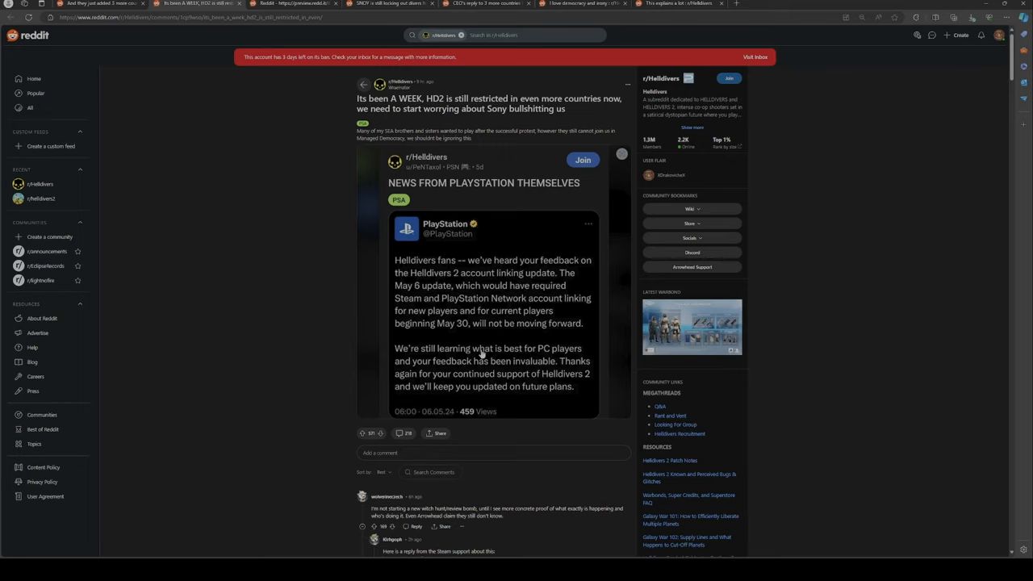
mouse_move(424, 370)
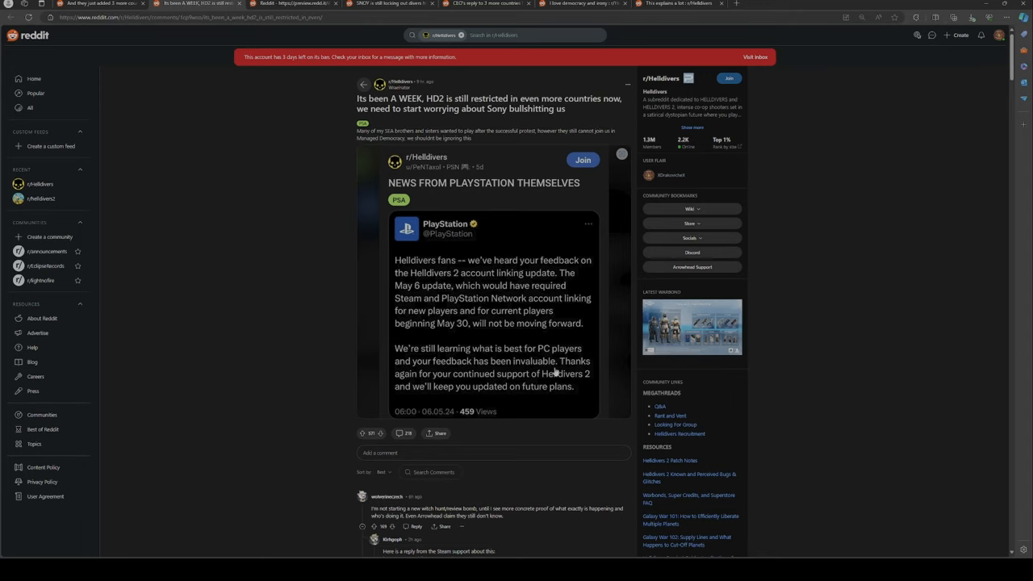
mouse_move(260, 228)
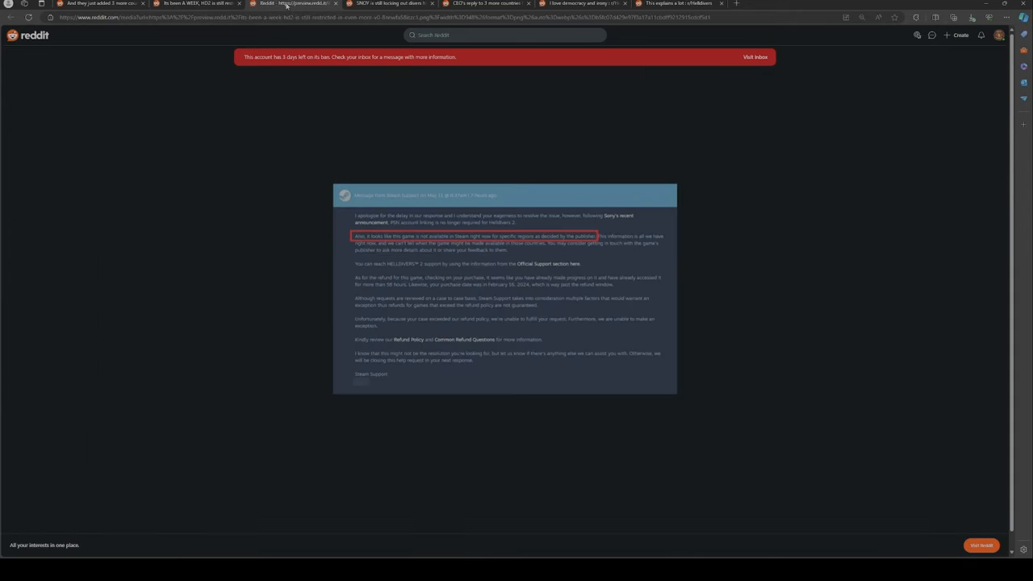
mouse_move(370, 217)
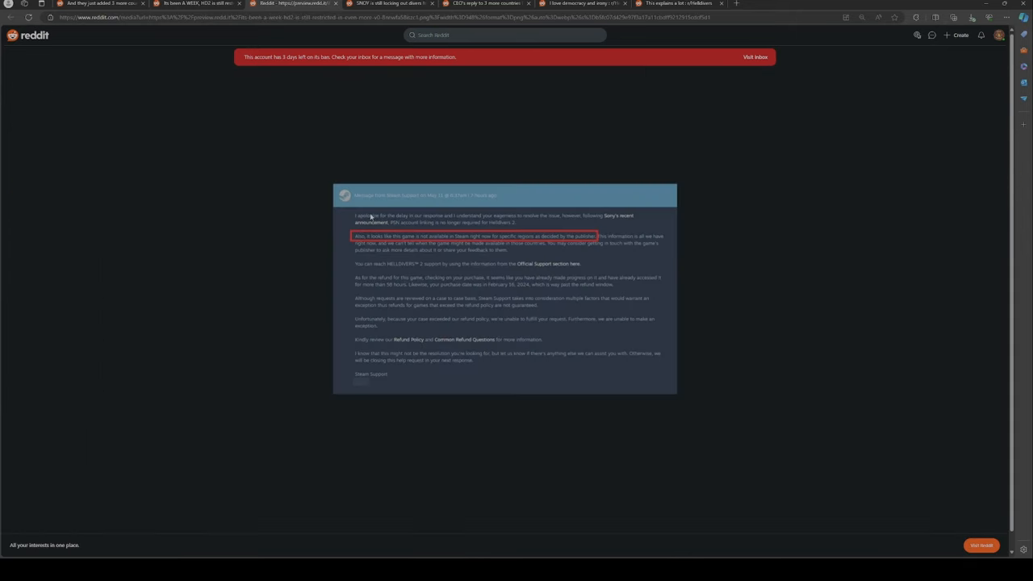
mouse_move(595, 246)
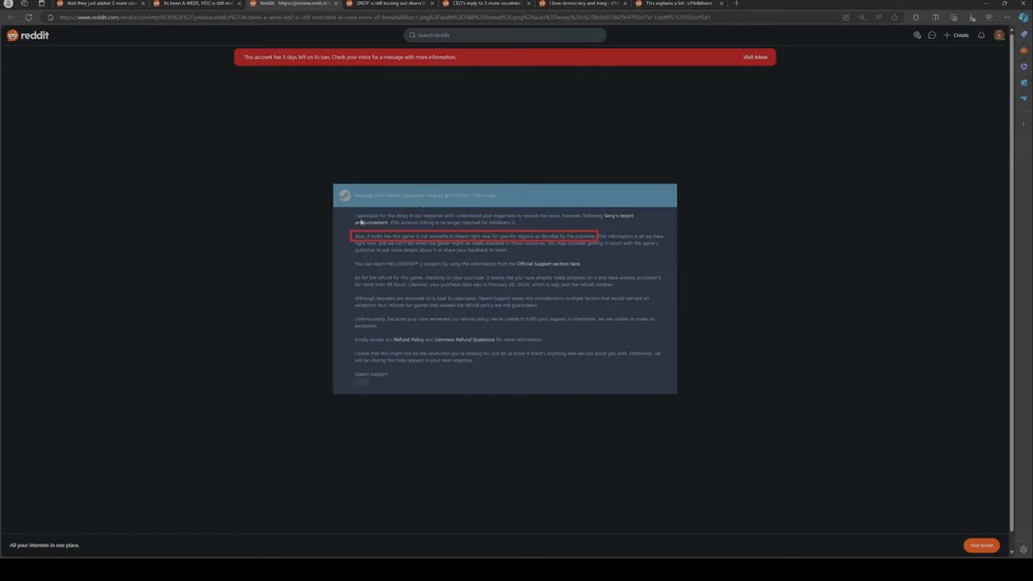
mouse_move(456, 223)
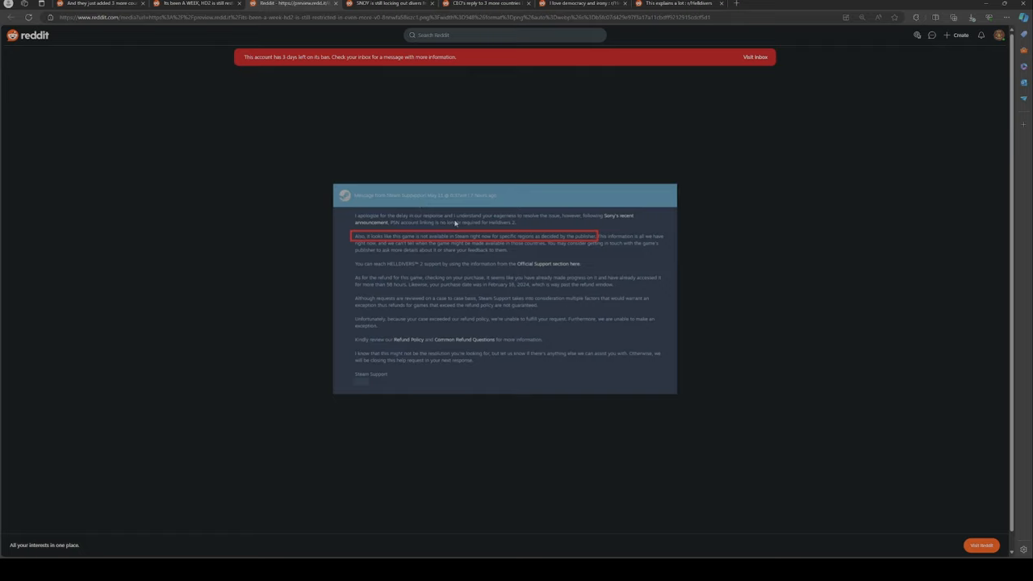
mouse_move(551, 233)
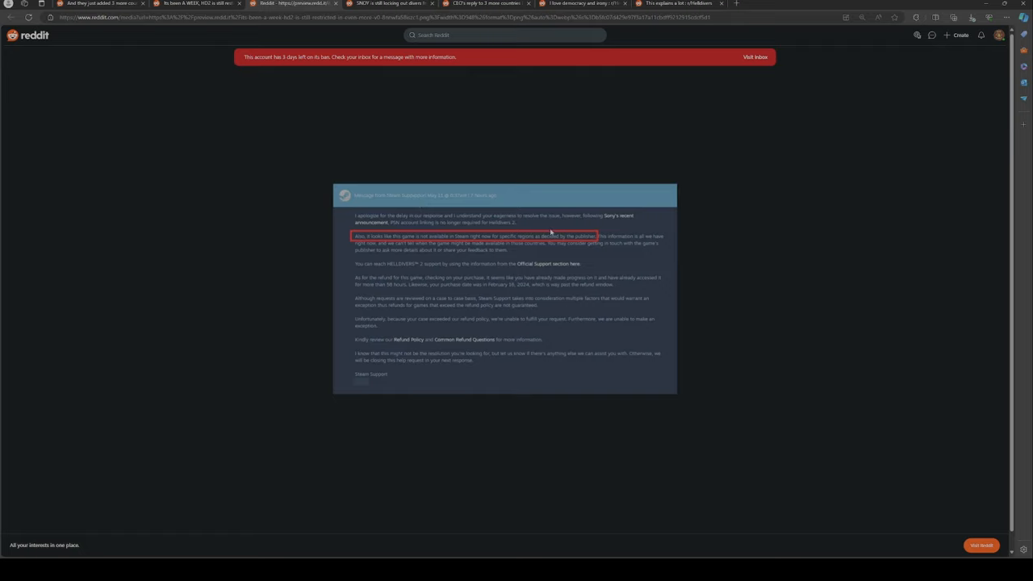
mouse_move(622, 218)
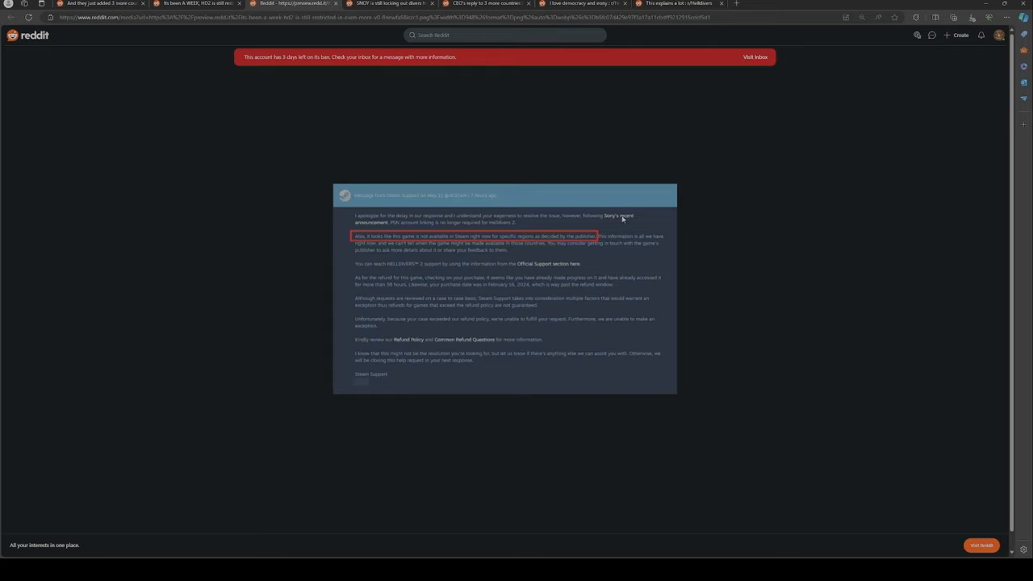
mouse_move(441, 227)
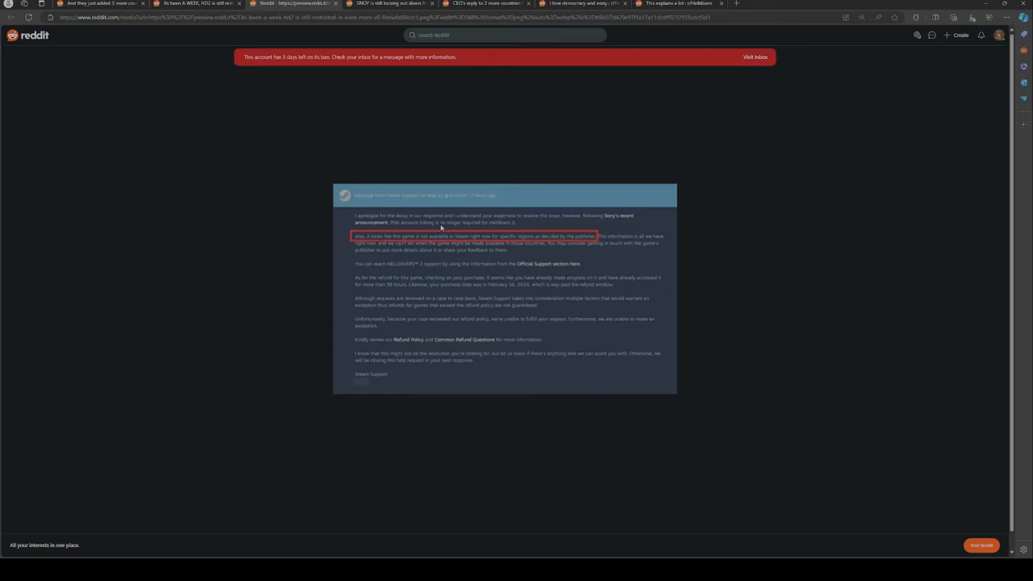
mouse_move(526, 229)
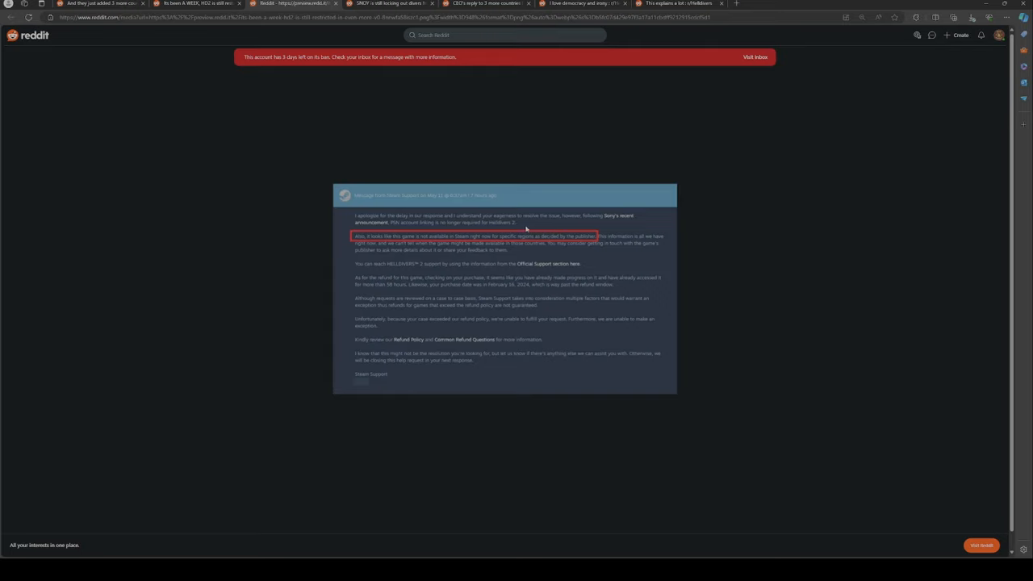
mouse_move(348, 243)
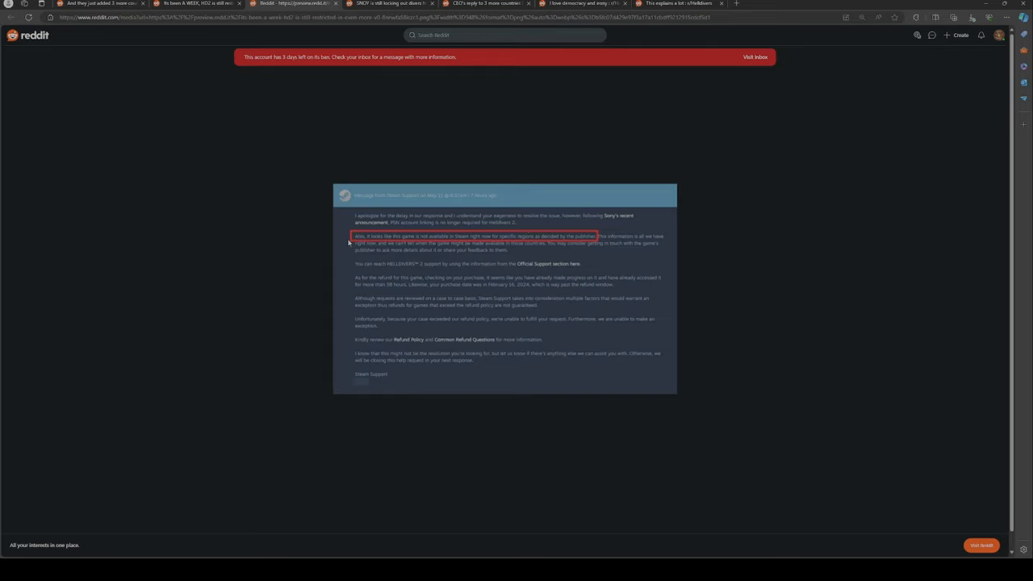
mouse_move(416, 240)
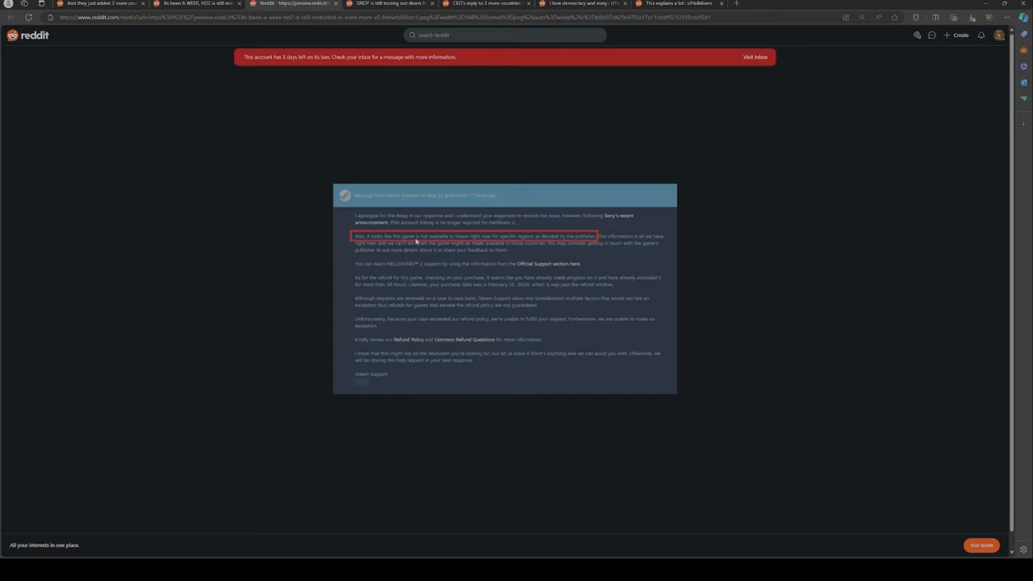
mouse_move(504, 242)
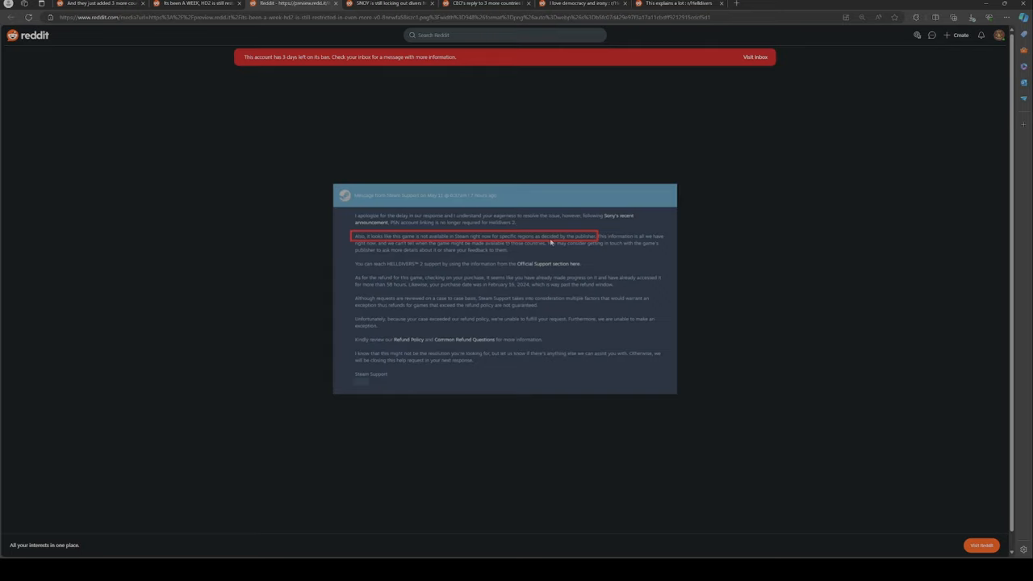
mouse_move(588, 242)
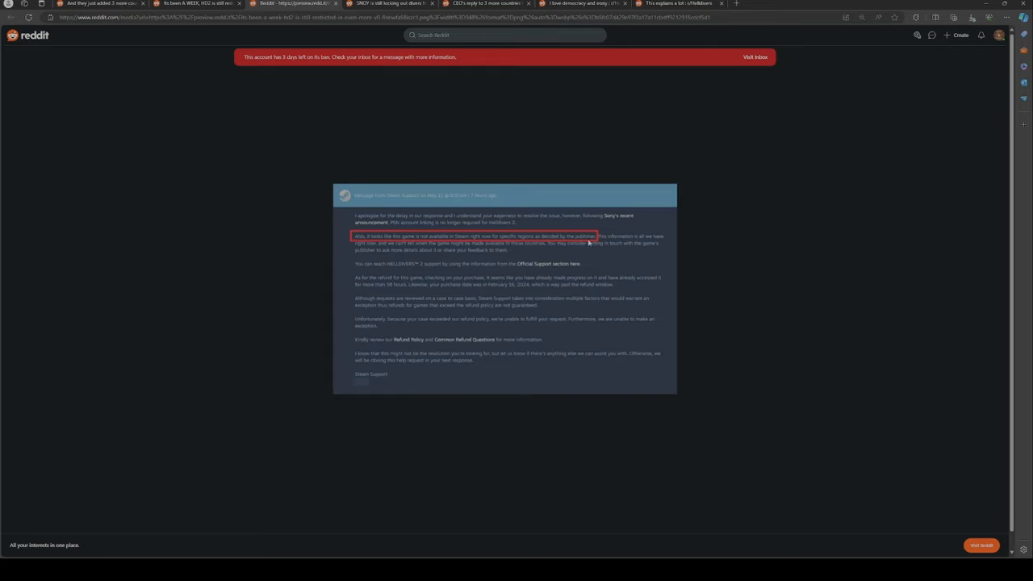
mouse_move(352, 229)
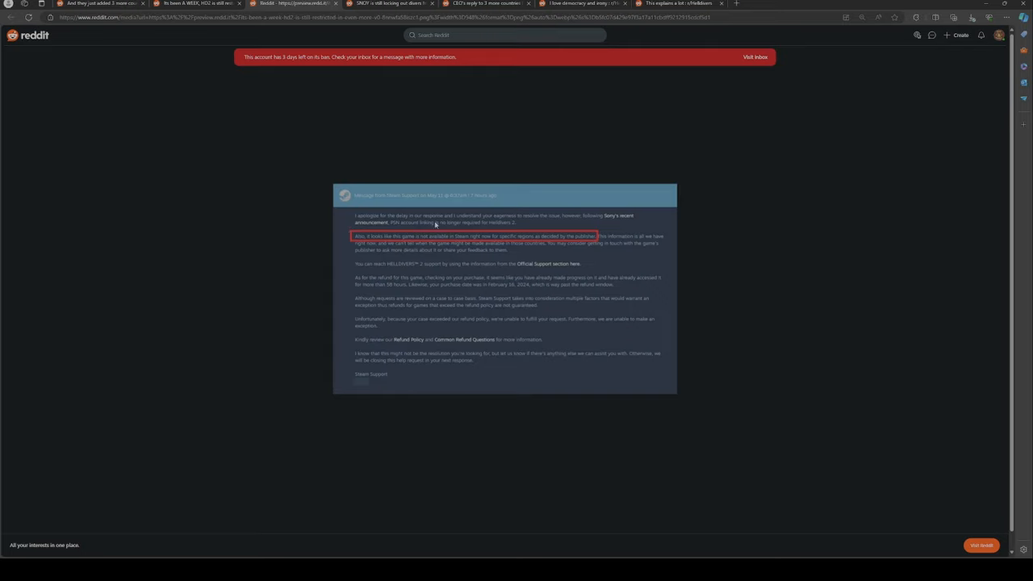
mouse_move(597, 241)
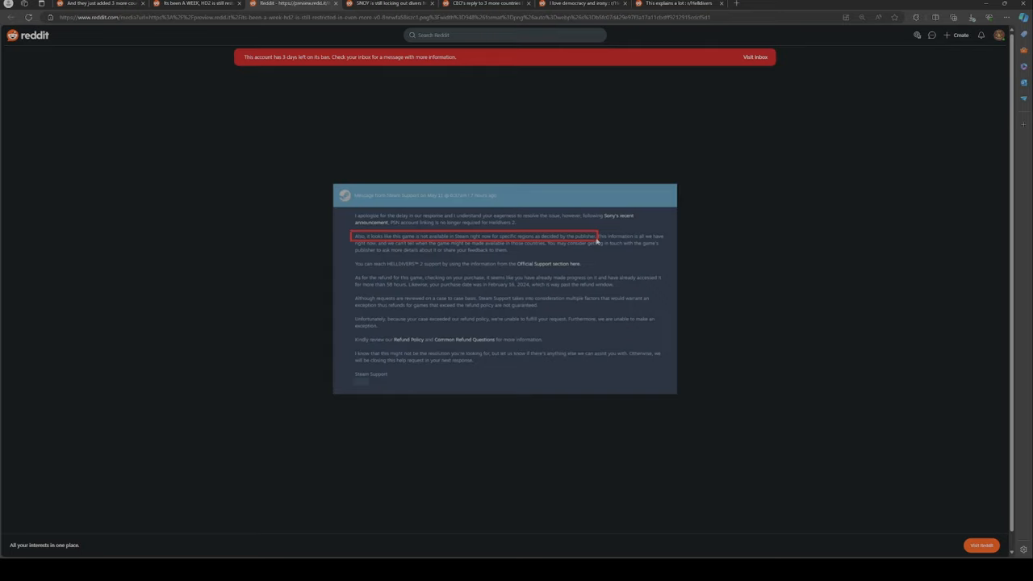
mouse_move(590, 242)
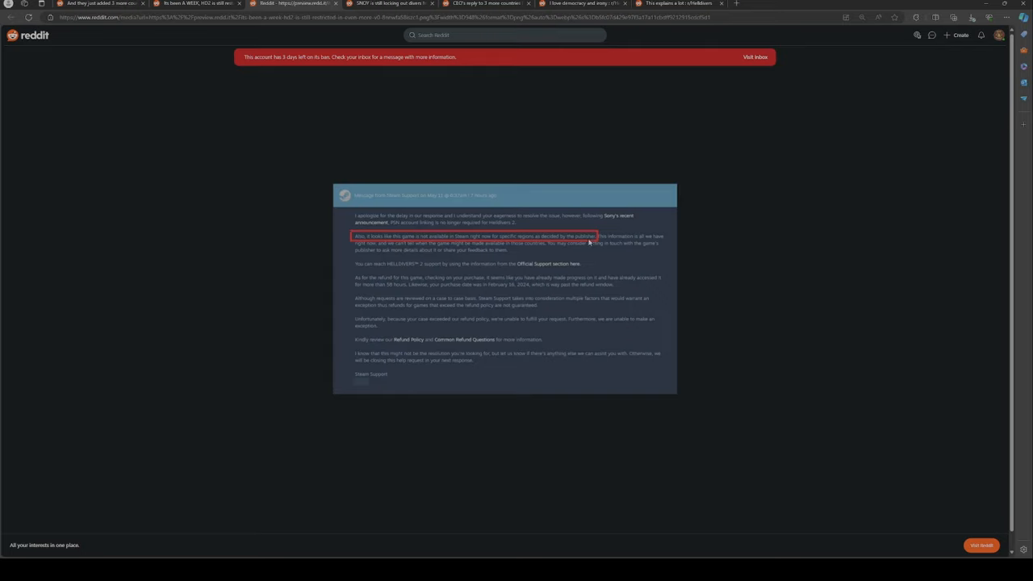
mouse_move(361, 251)
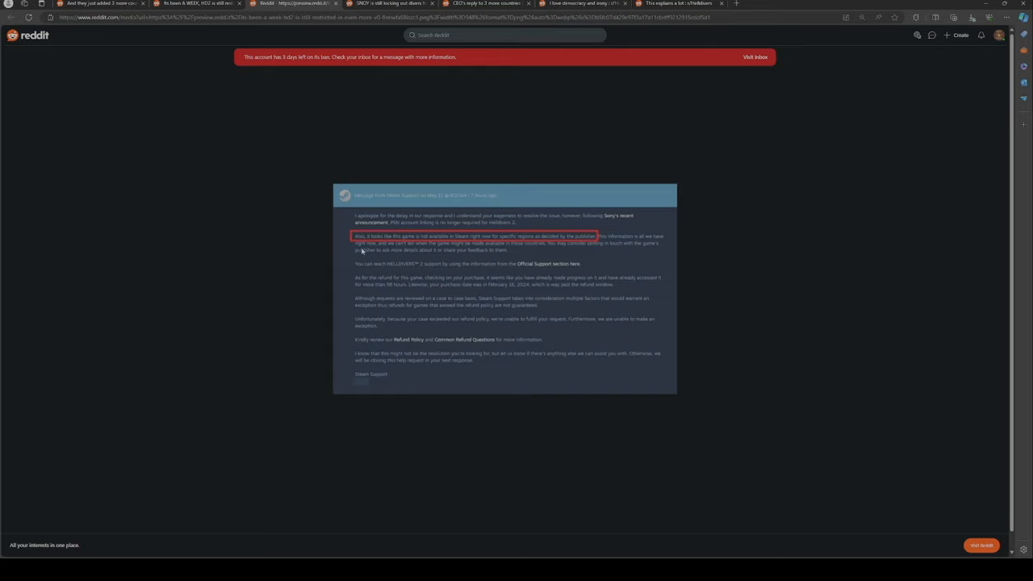
mouse_move(480, 248)
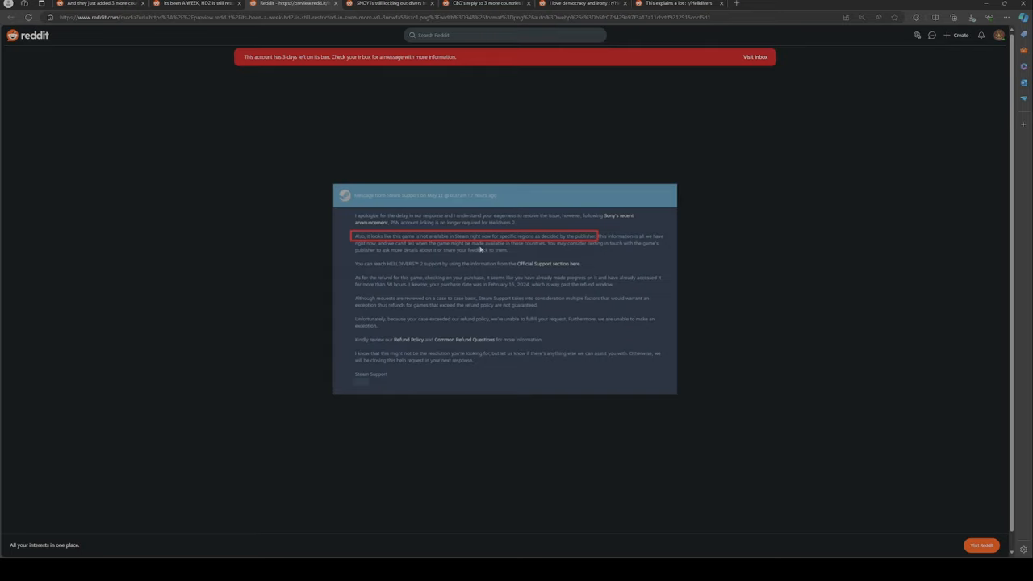
mouse_move(565, 253)
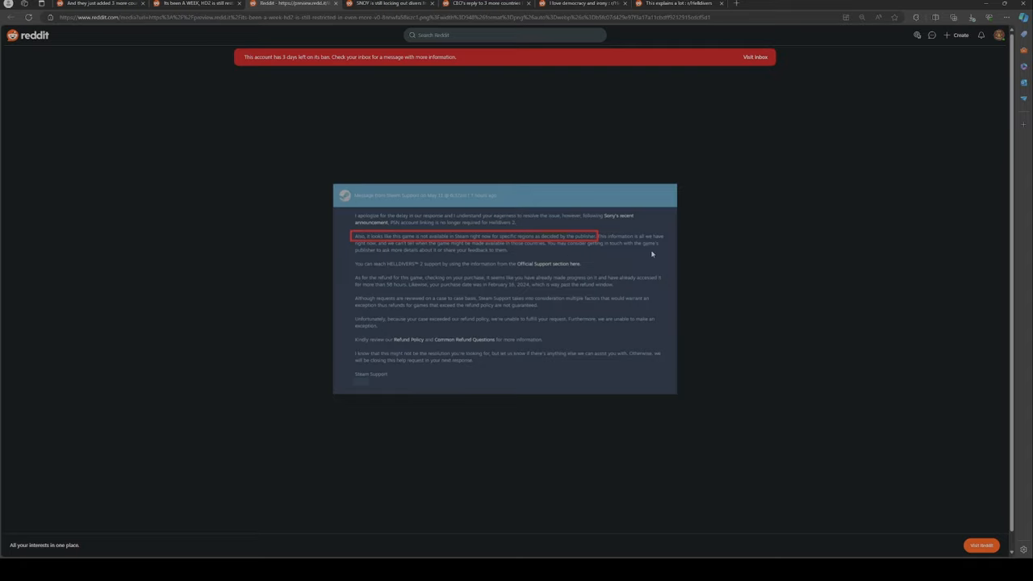
mouse_move(438, 259)
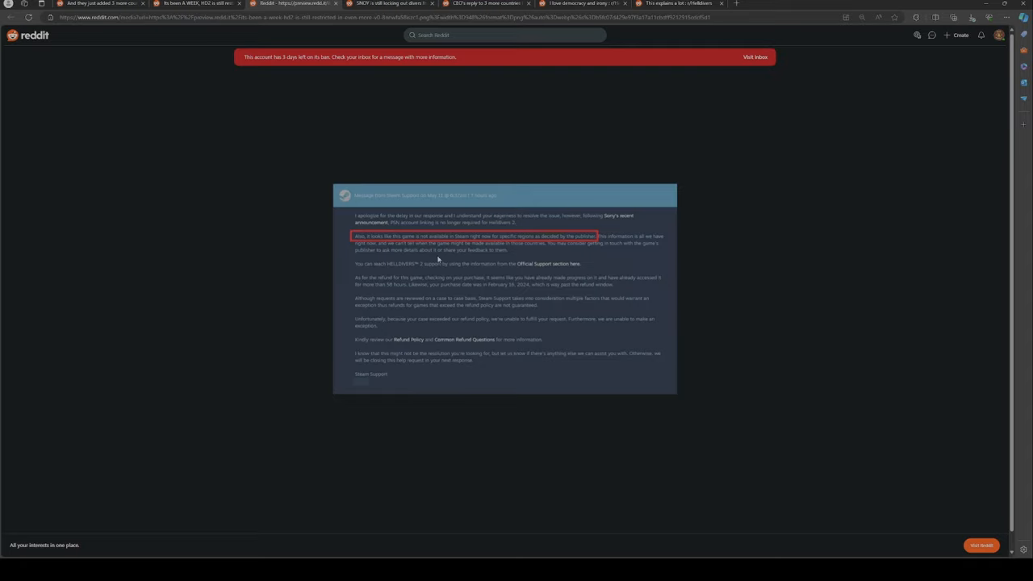
mouse_move(458, 272)
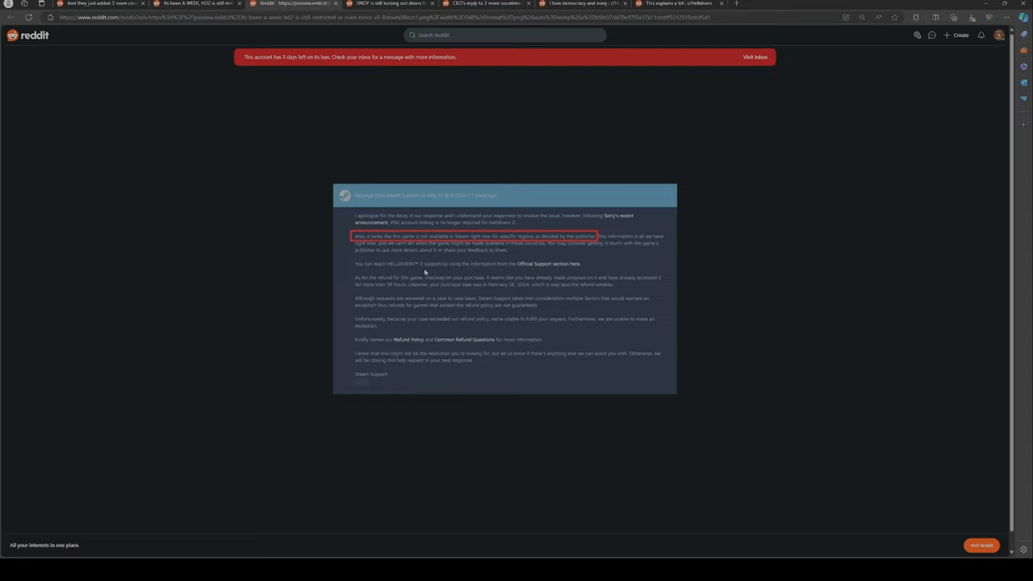
mouse_move(510, 272)
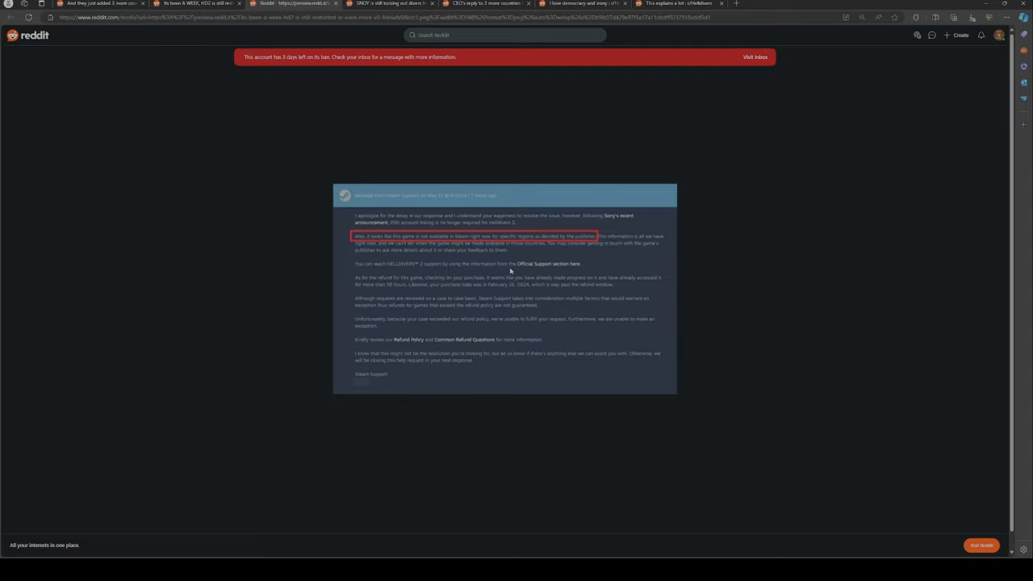
mouse_move(573, 271)
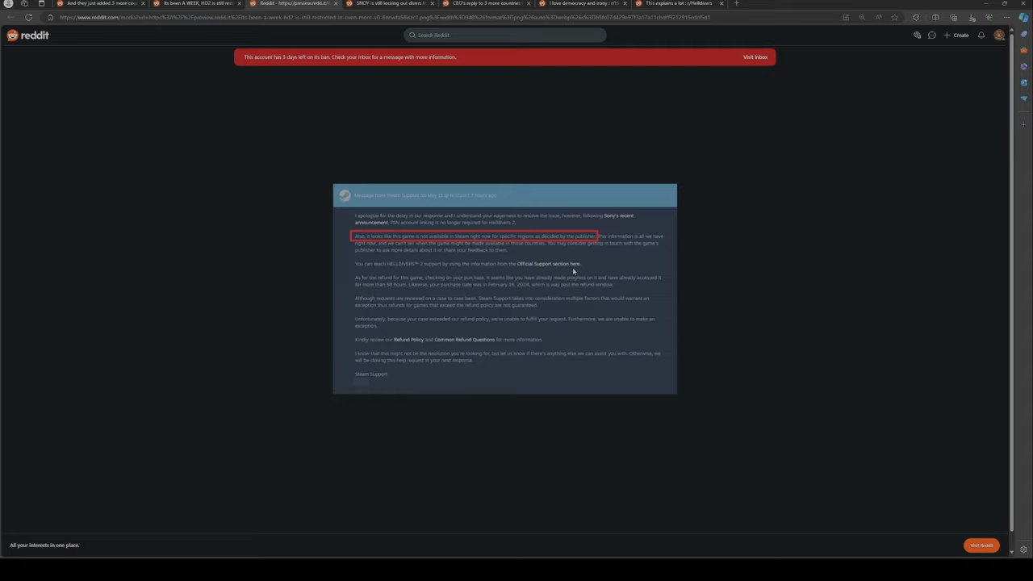
mouse_move(413, 283)
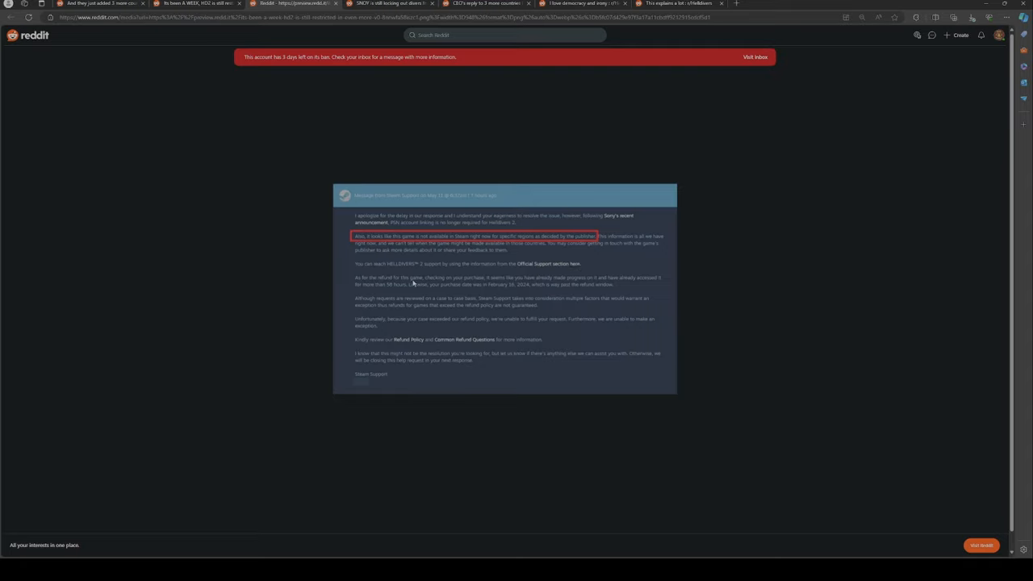
mouse_move(486, 281)
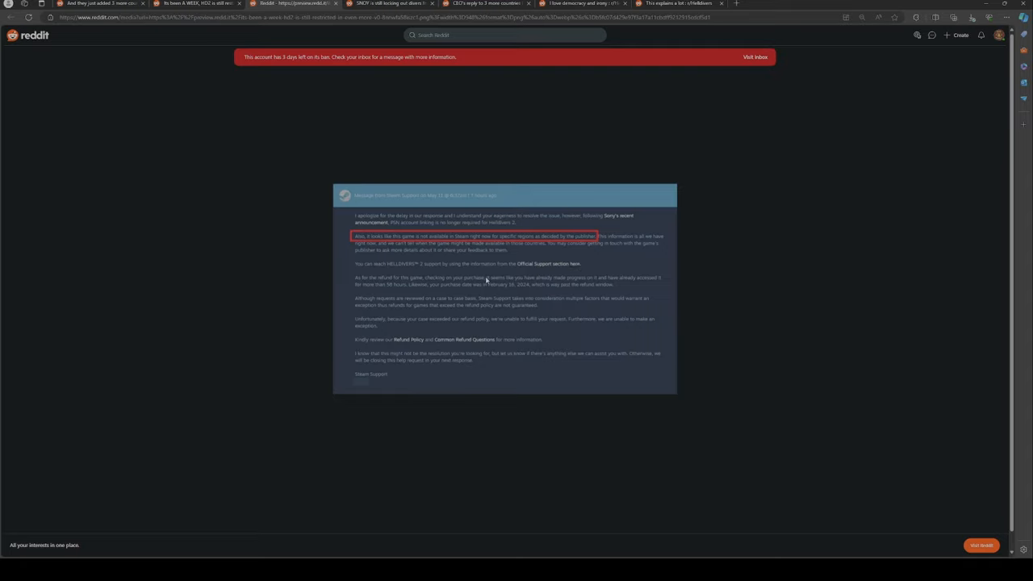
mouse_move(605, 283)
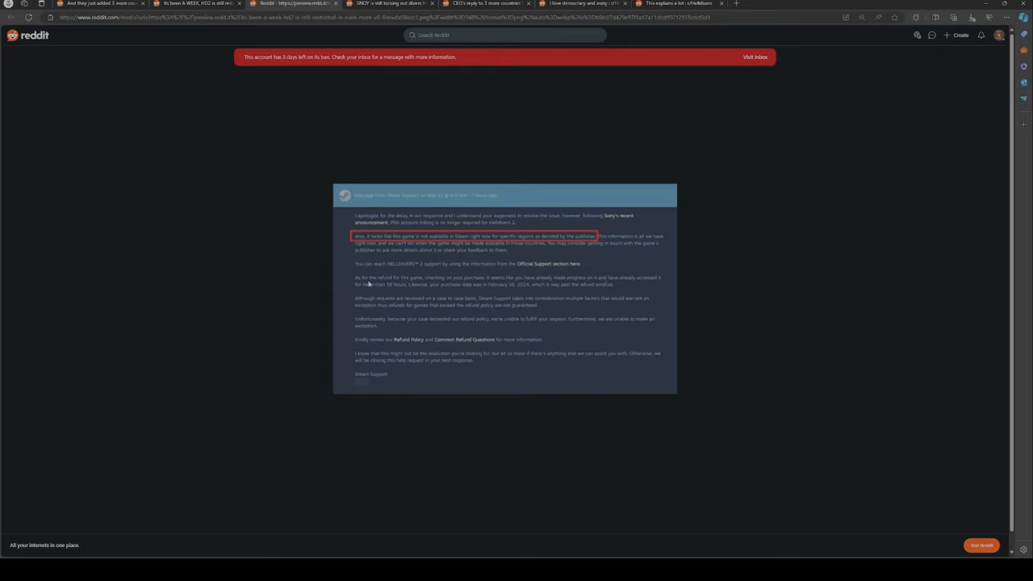
mouse_move(467, 296)
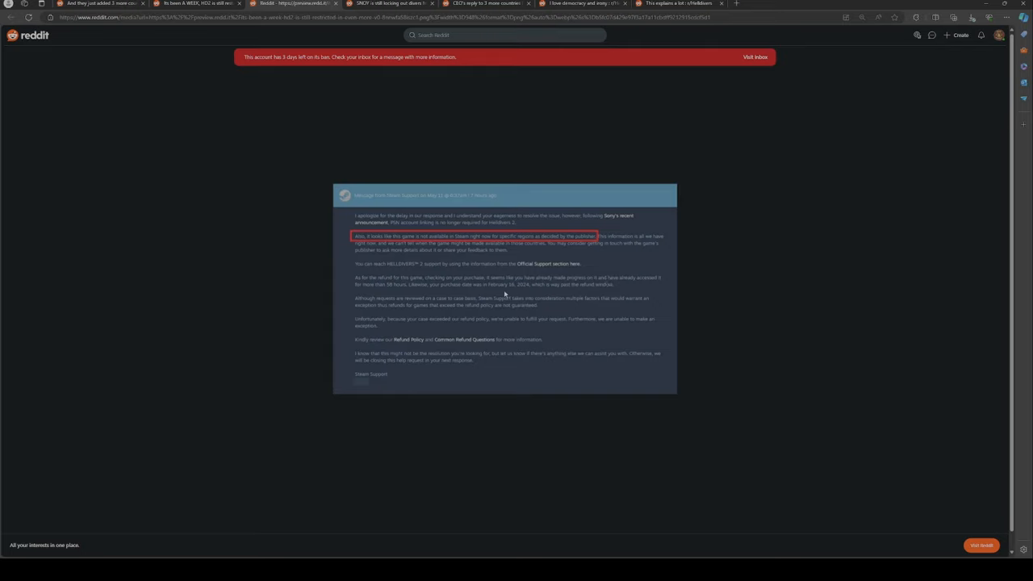
mouse_move(559, 291)
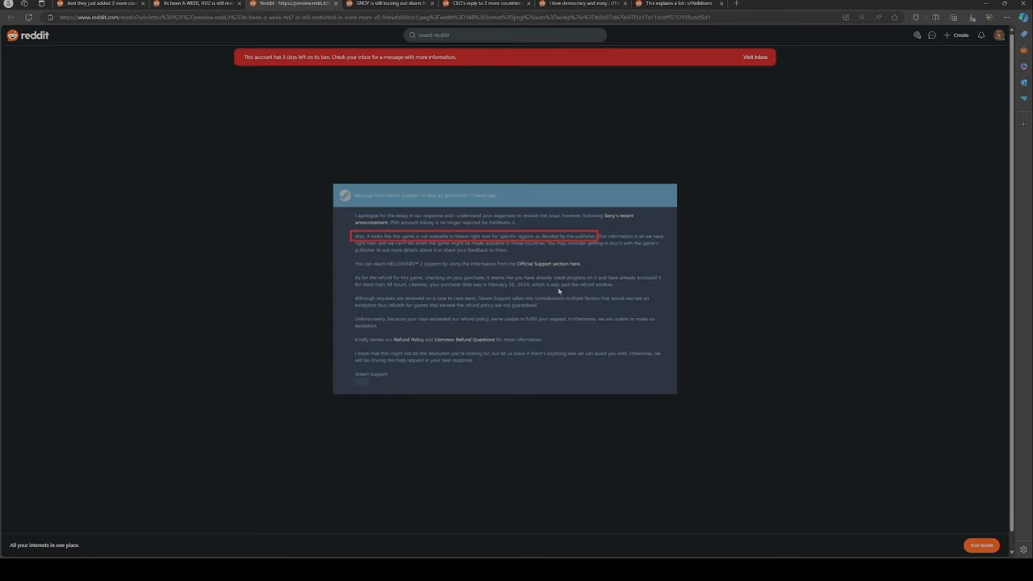
mouse_move(353, 298)
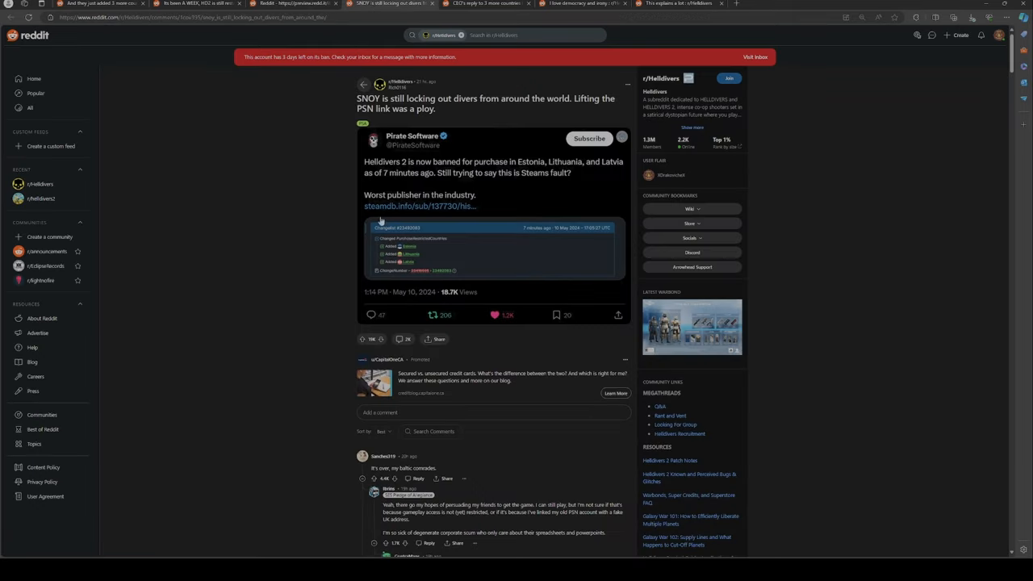
mouse_move(390, 259)
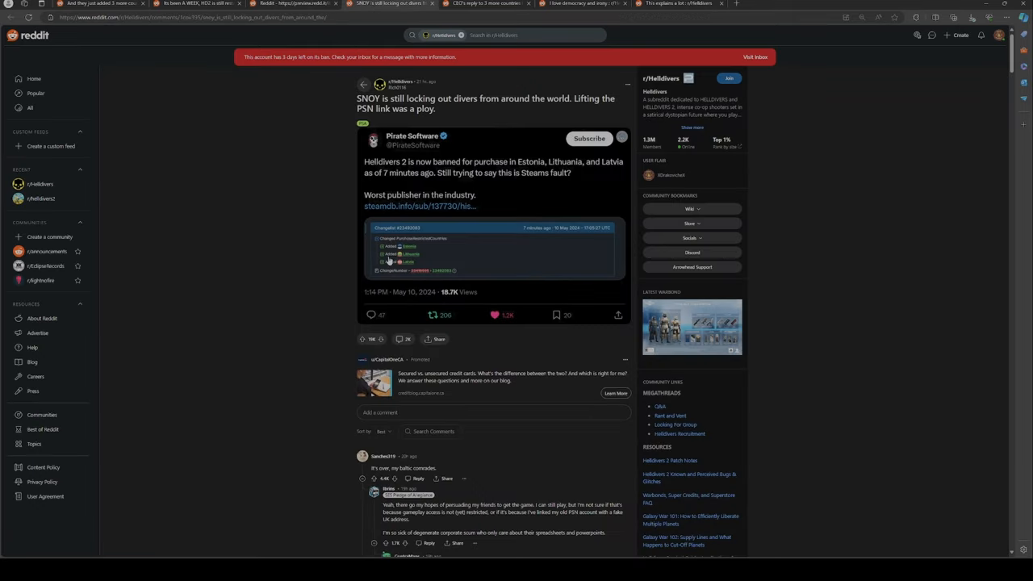
mouse_move(367, 246)
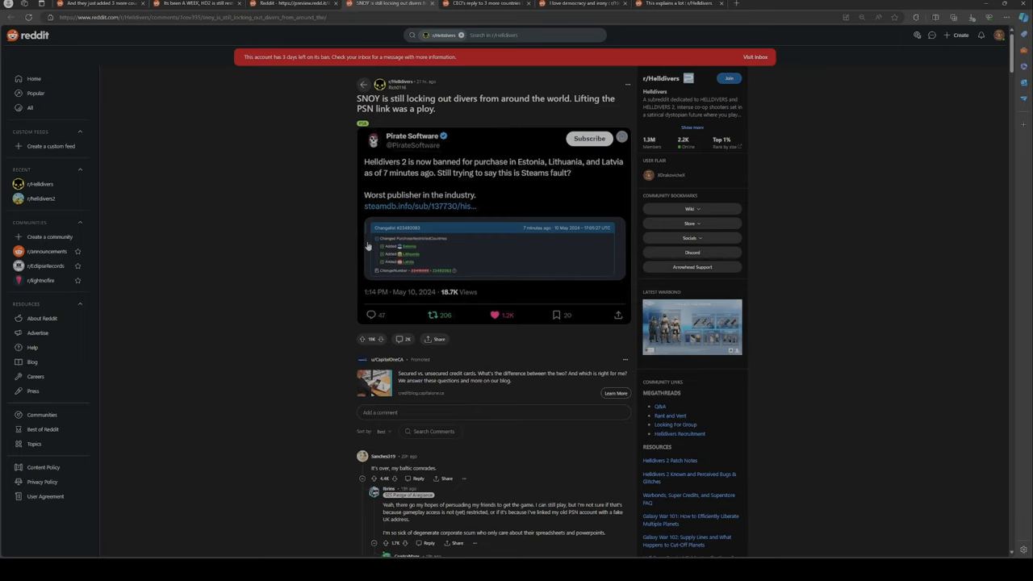
mouse_move(446, 282)
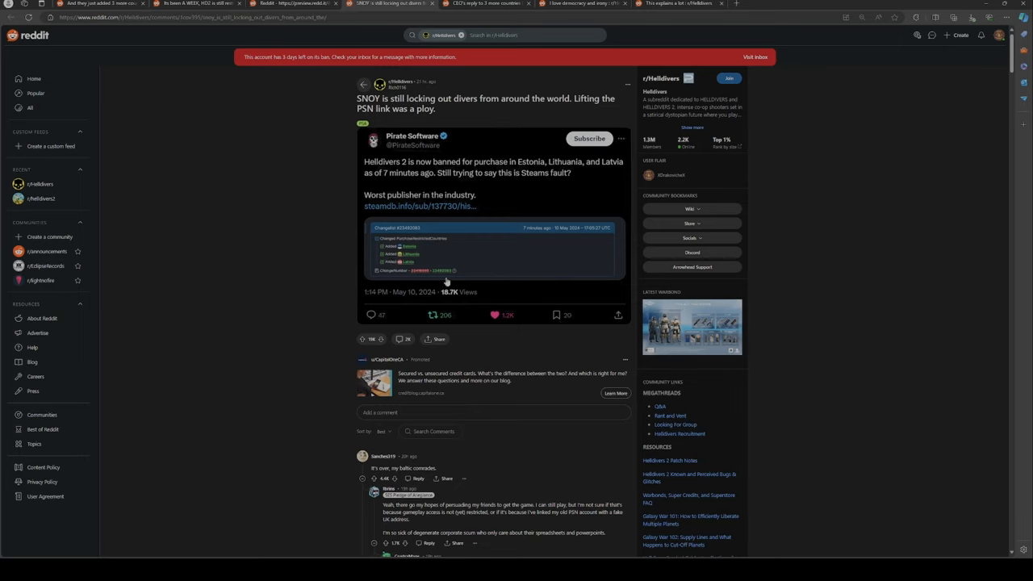
mouse_move(487, 145)
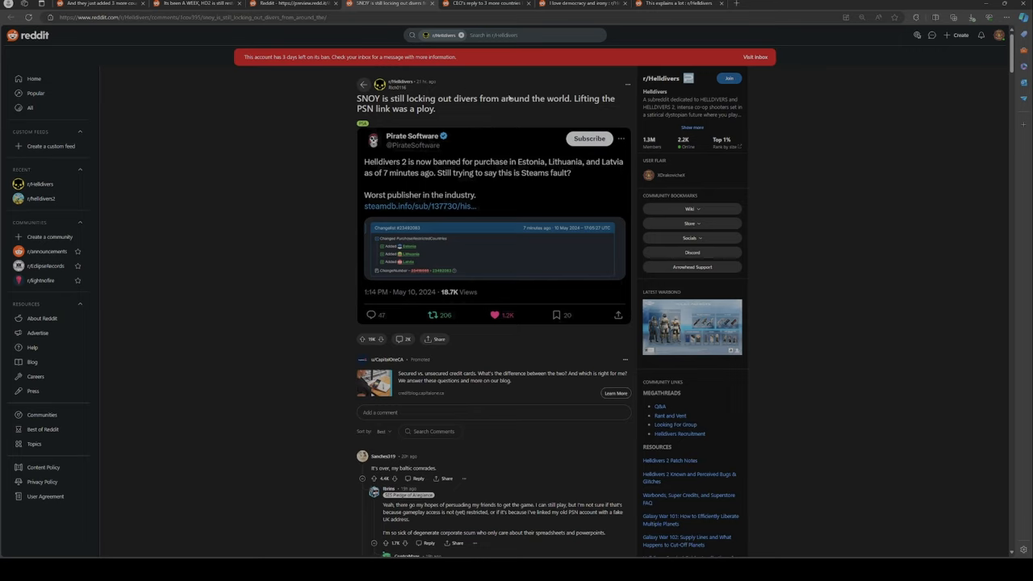
mouse_move(409, 313)
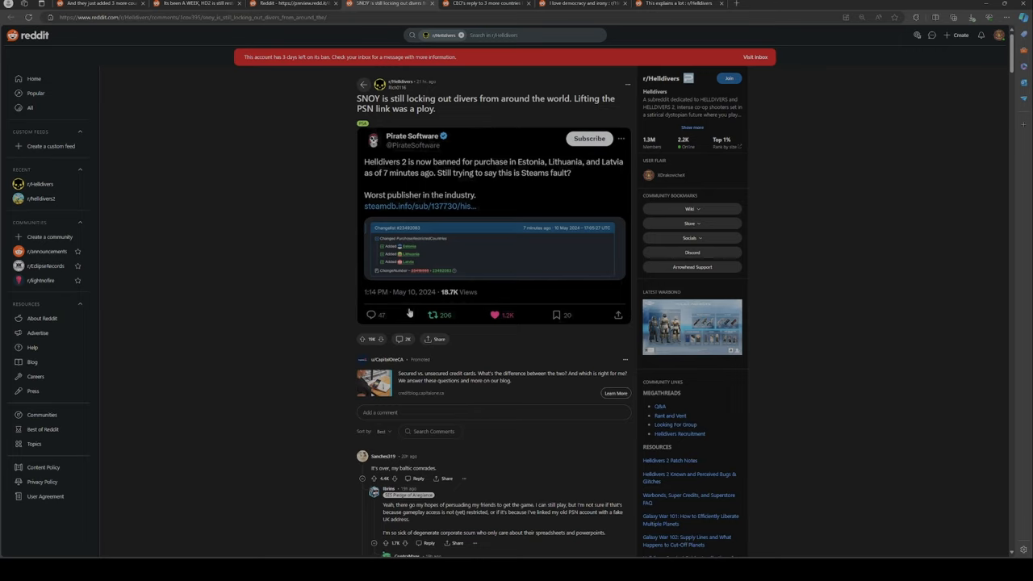
mouse_move(437, 302)
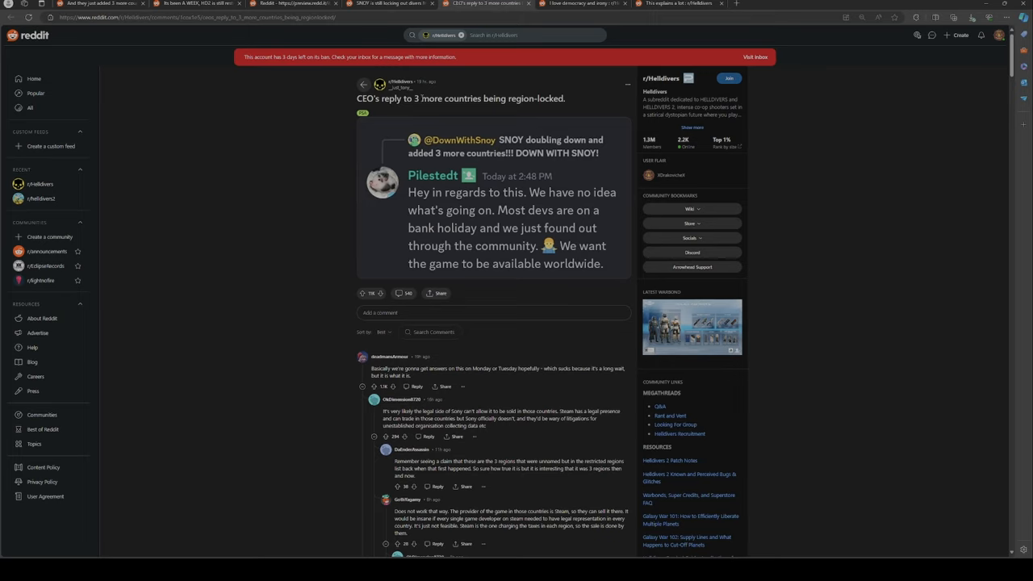
mouse_move(347, 294)
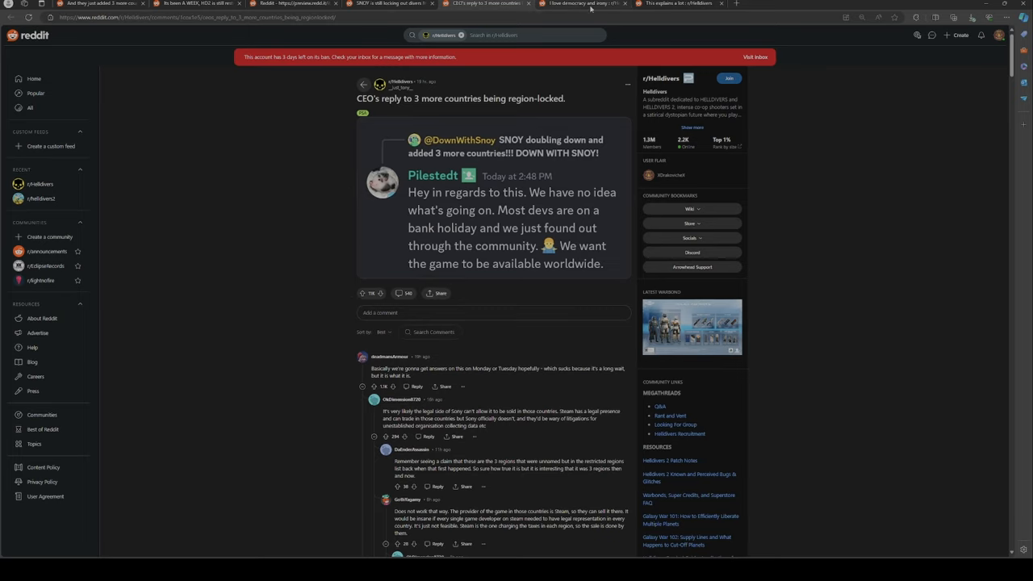
- View the 'I love democracy and irony' PlayStation meme, then move to the 'This explains a lot' post
click(581, 3)
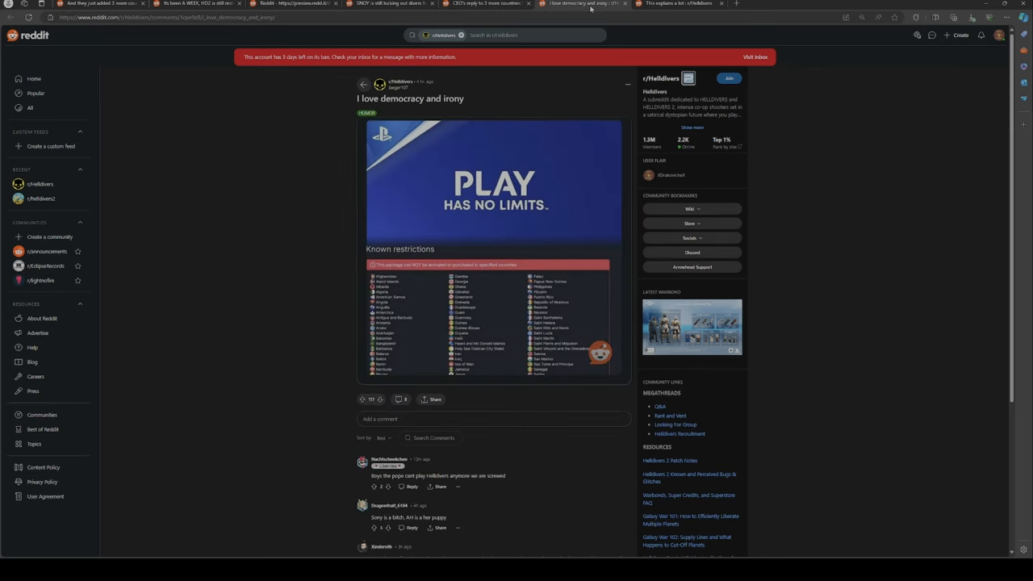
mouse_move(449, 50)
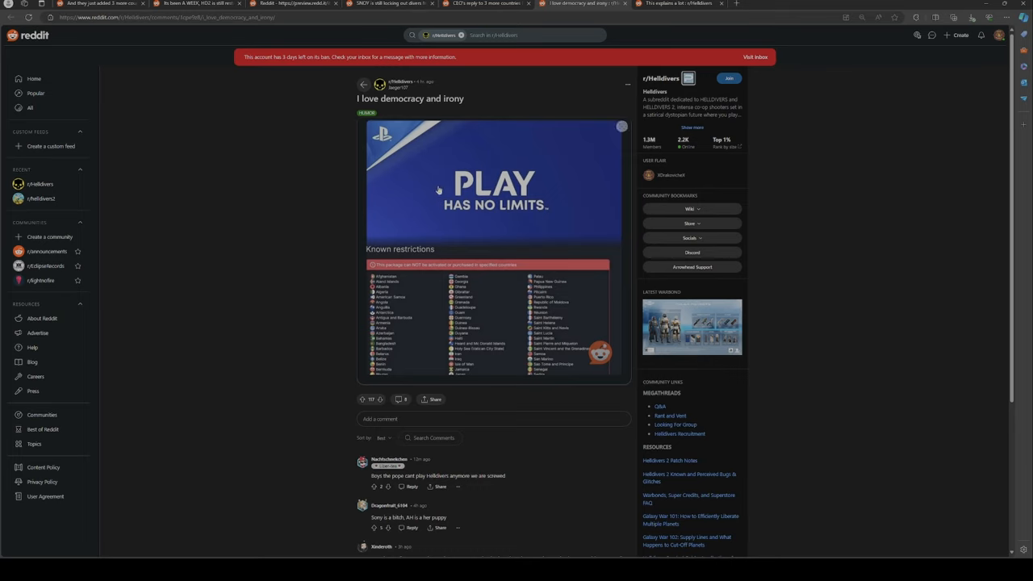
mouse_move(541, 228)
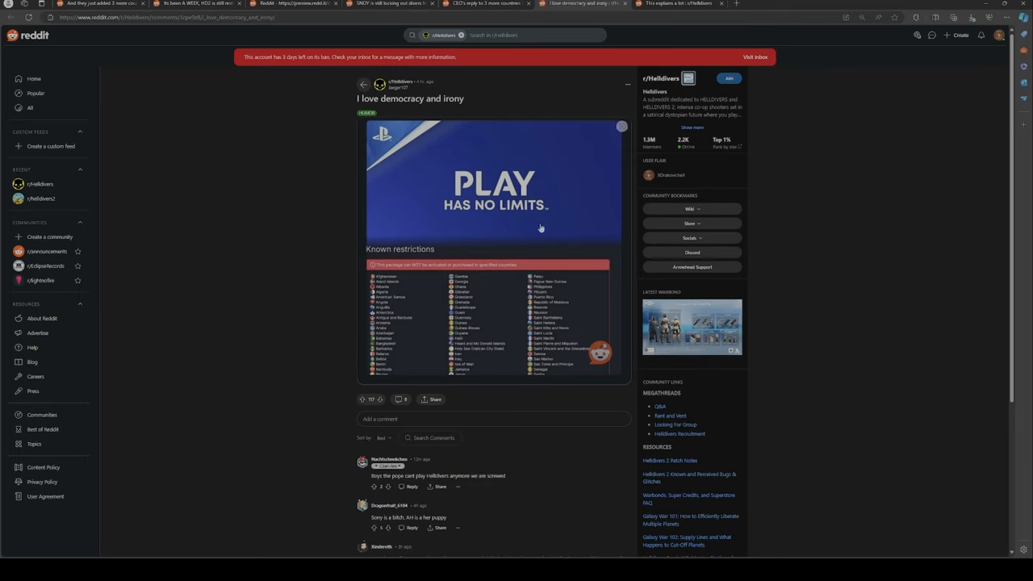
mouse_move(460, 271)
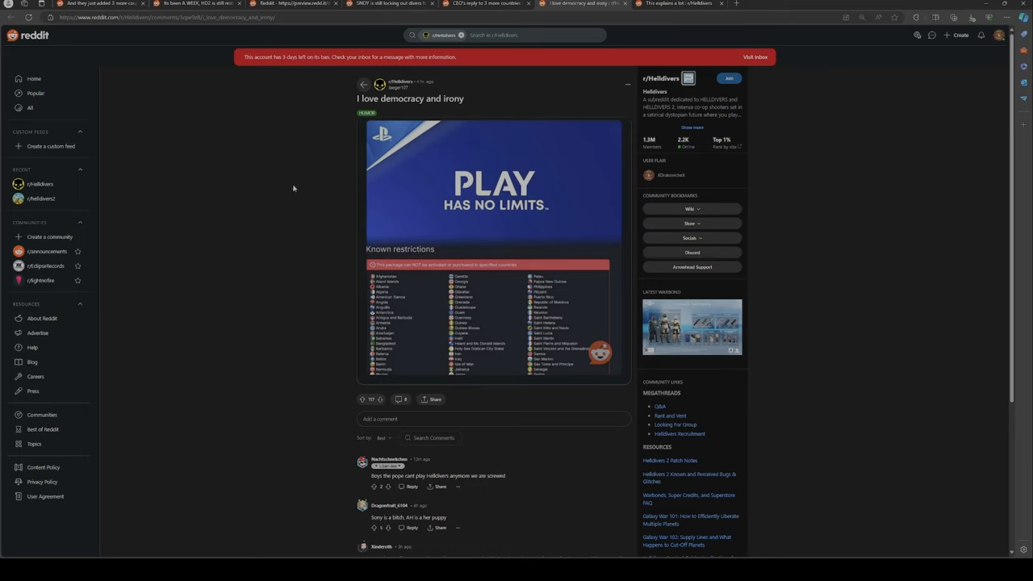
click(678, 4)
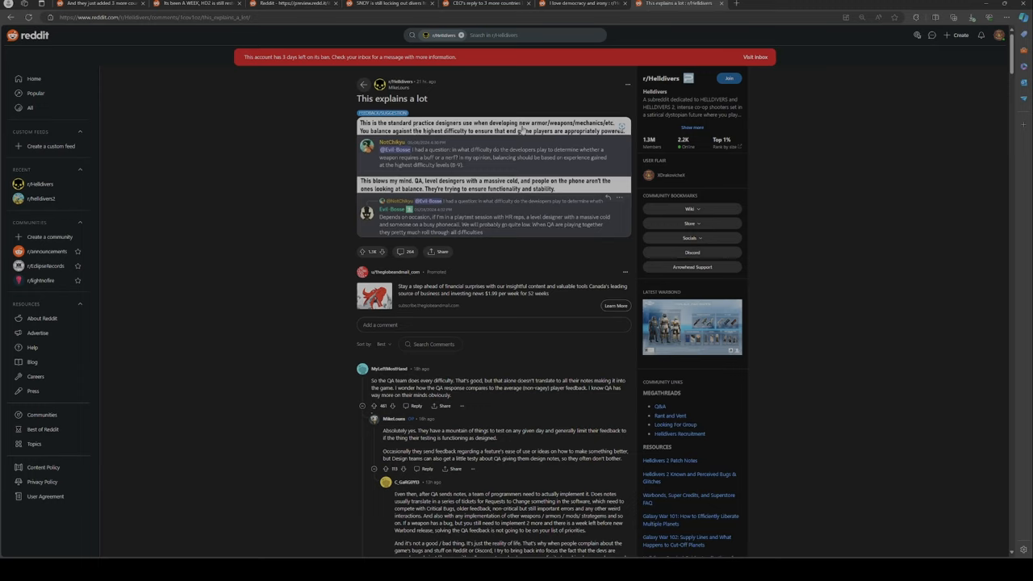
mouse_move(483, 135)
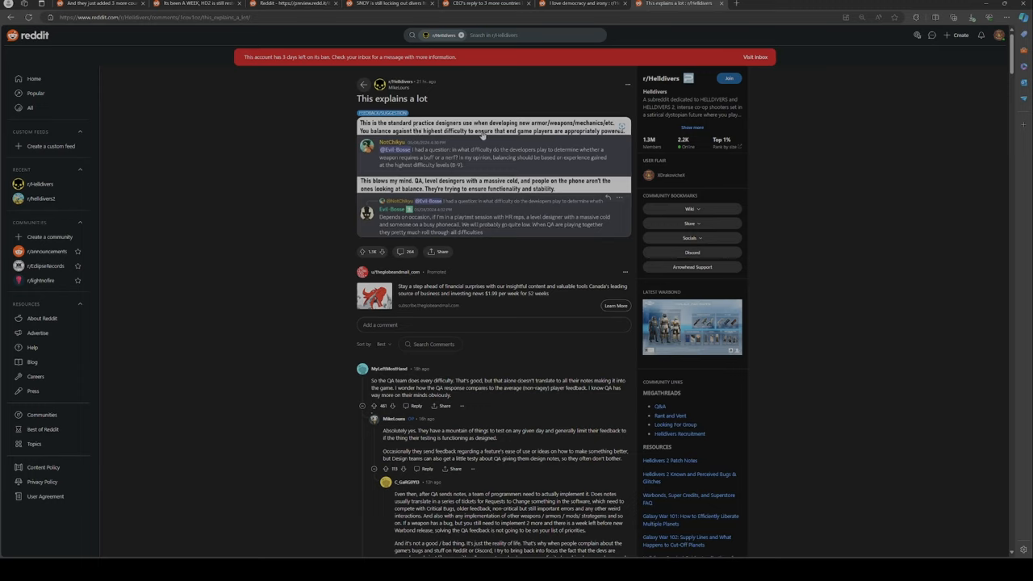
mouse_move(540, 134)
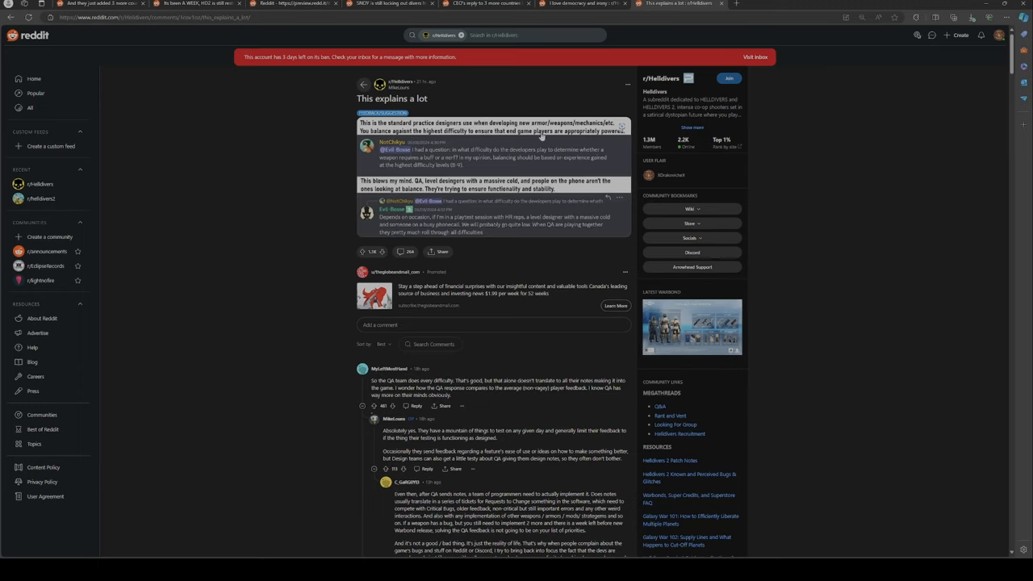
mouse_move(616, 137)
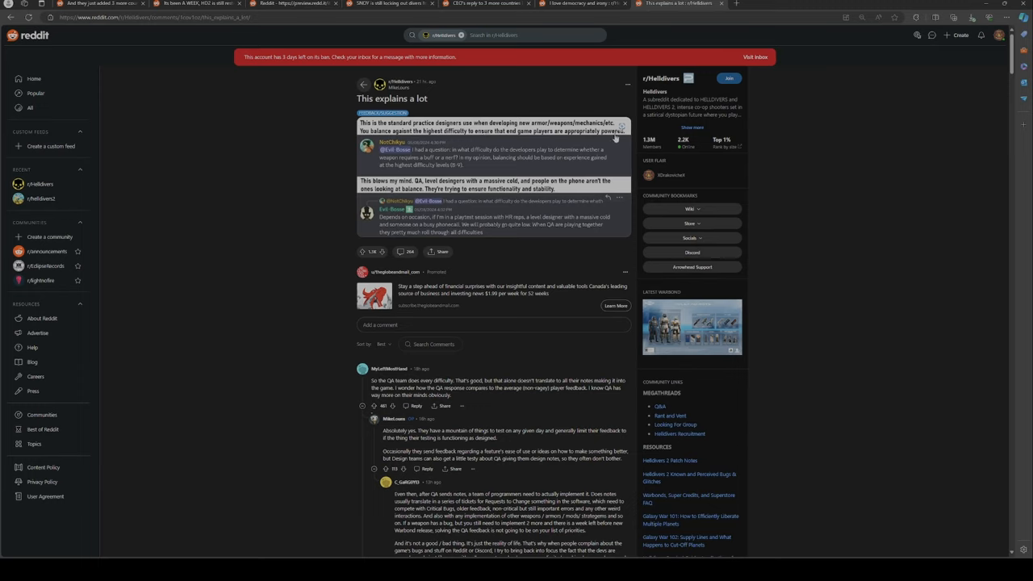
mouse_move(392, 150)
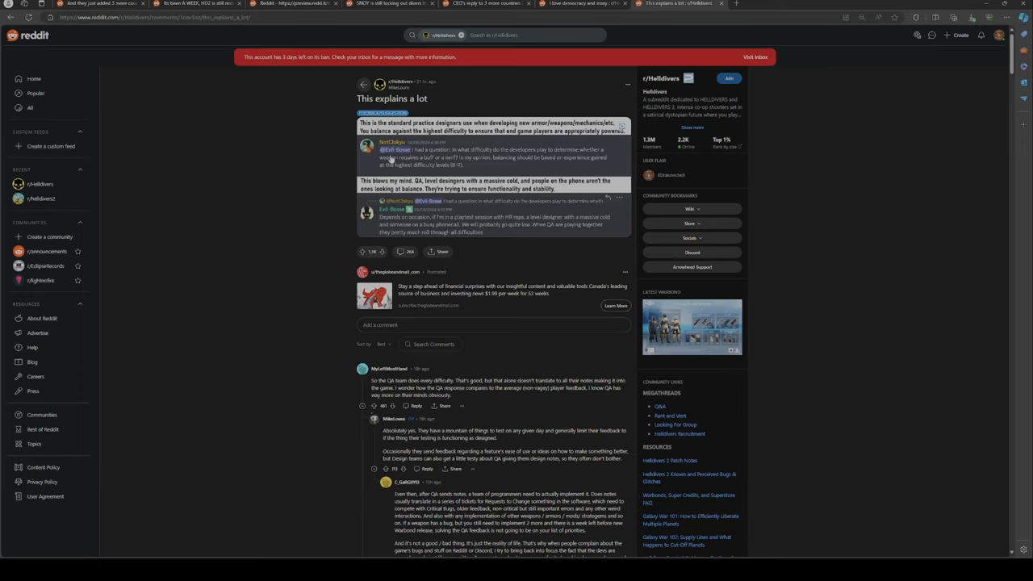
mouse_move(395, 224)
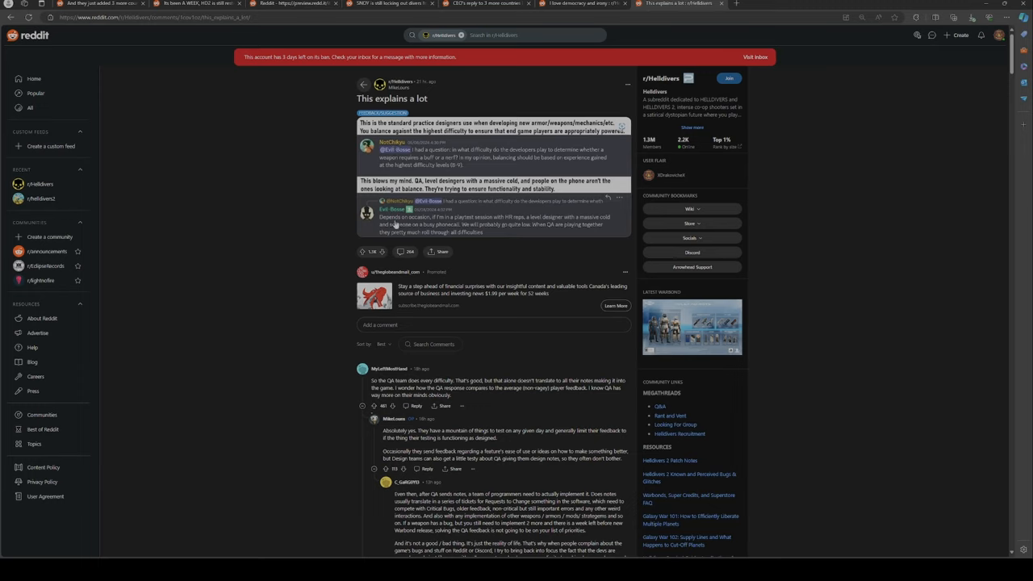
mouse_move(470, 158)
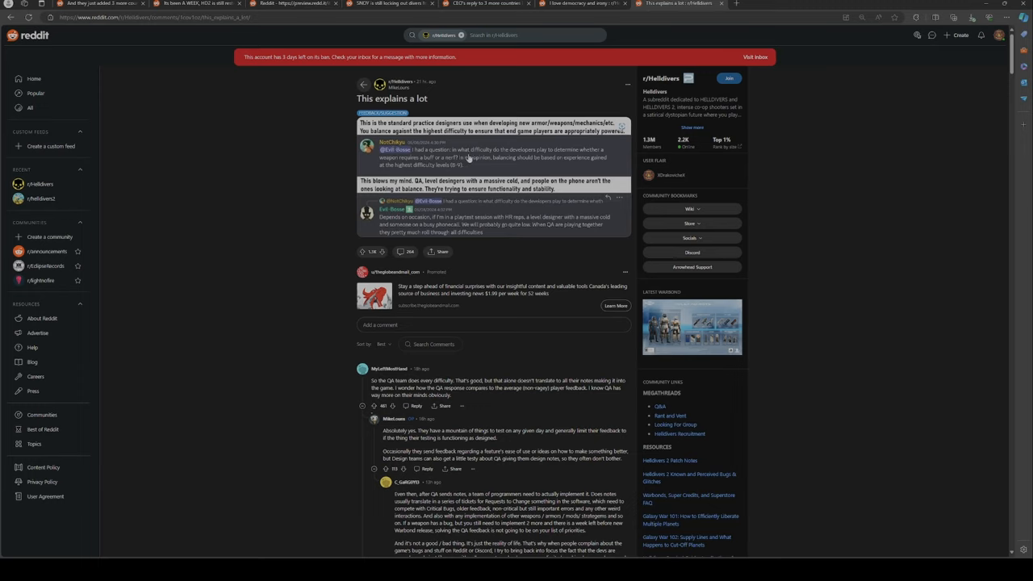
mouse_move(552, 155)
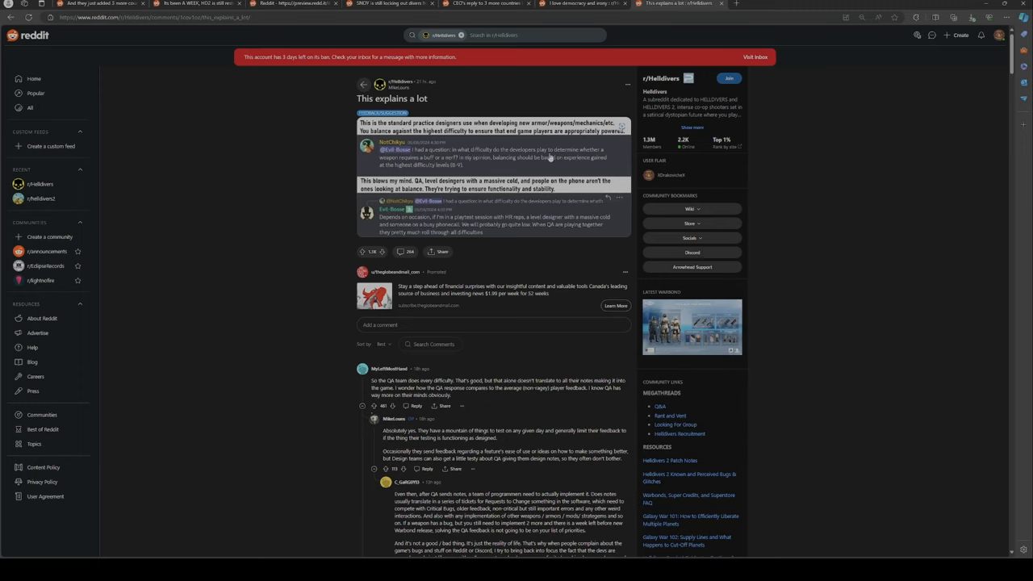
mouse_move(401, 166)
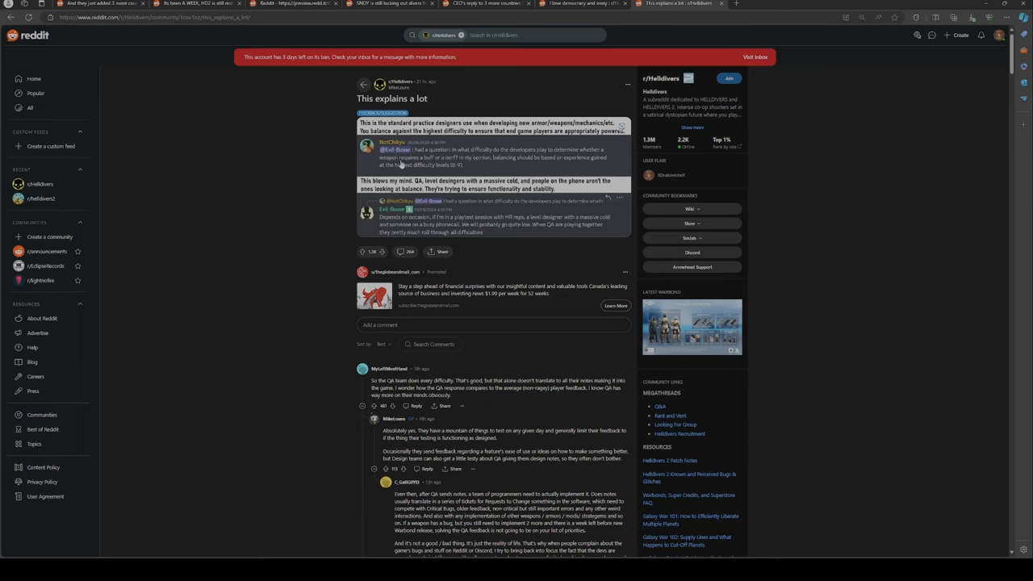
mouse_move(473, 163)
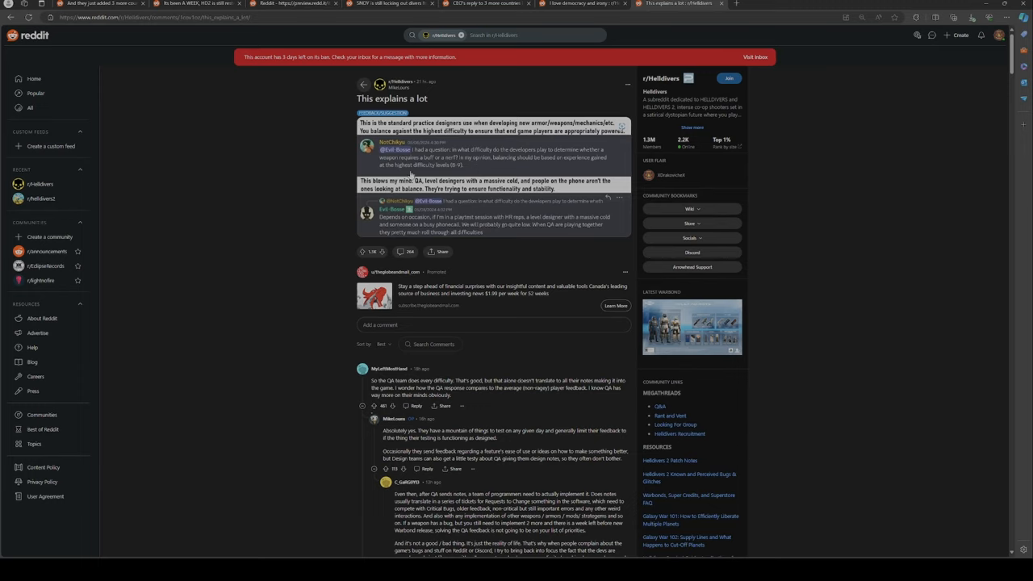
mouse_move(463, 175)
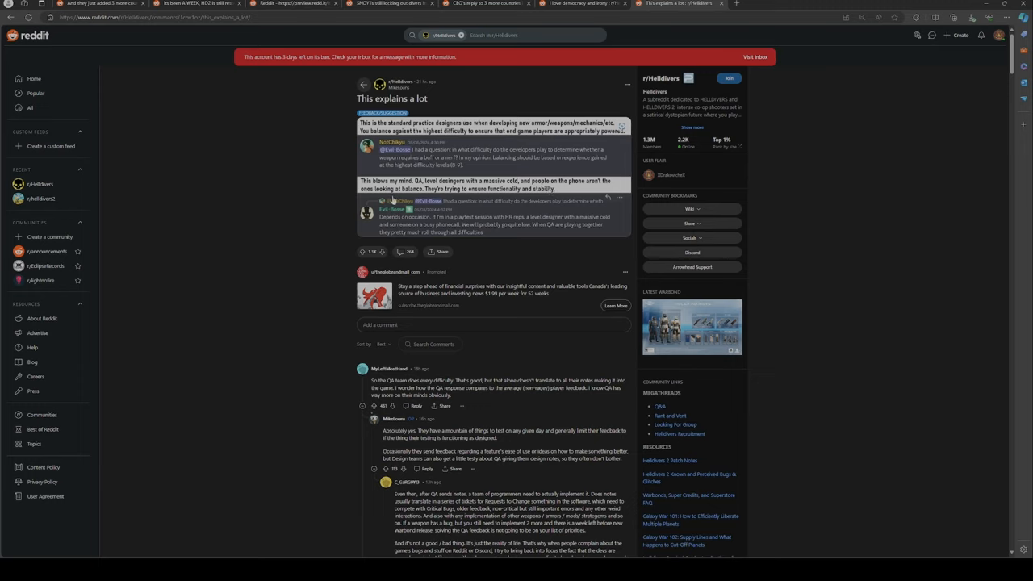
mouse_move(546, 199)
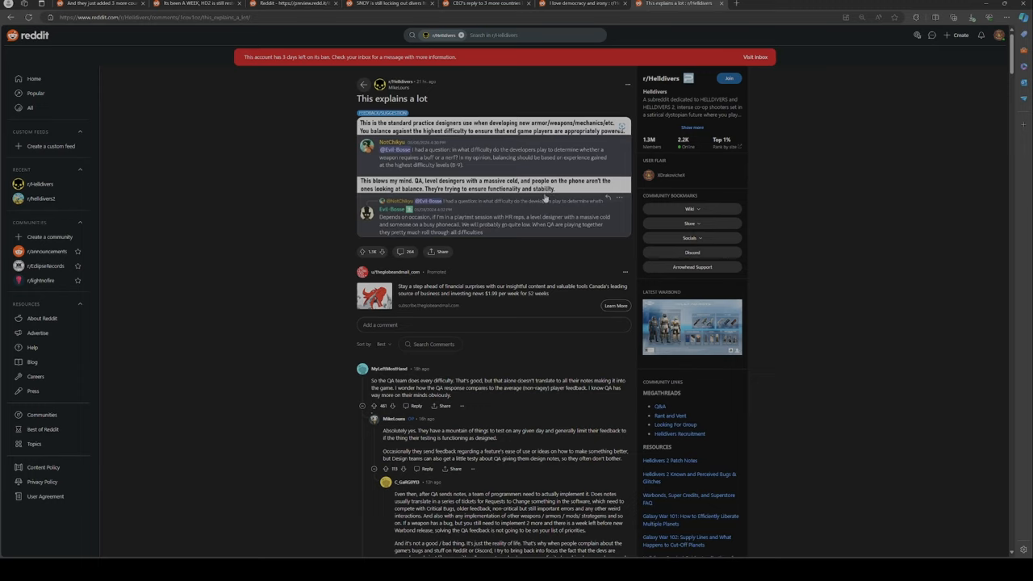
mouse_move(385, 224)
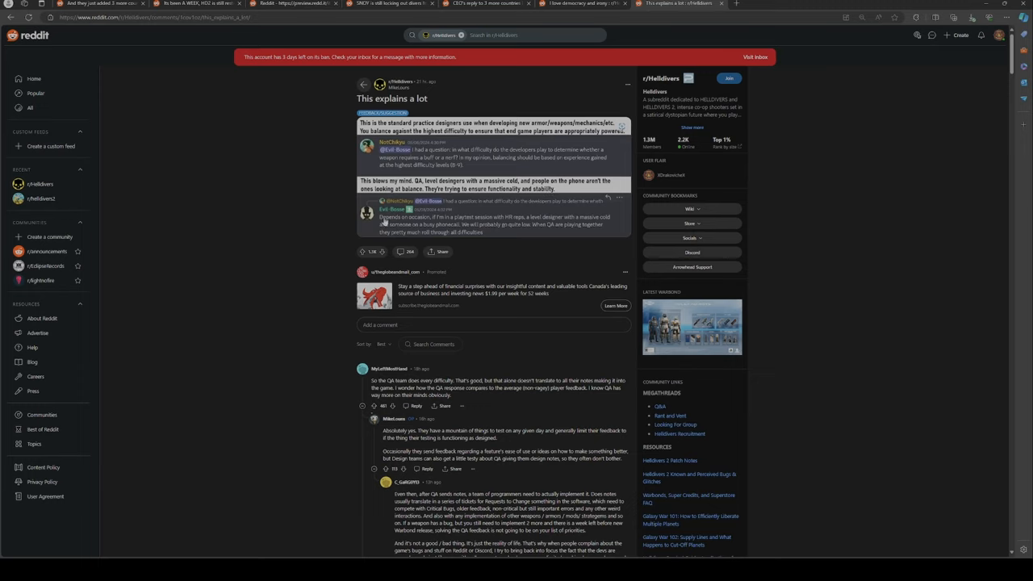
mouse_move(403, 230)
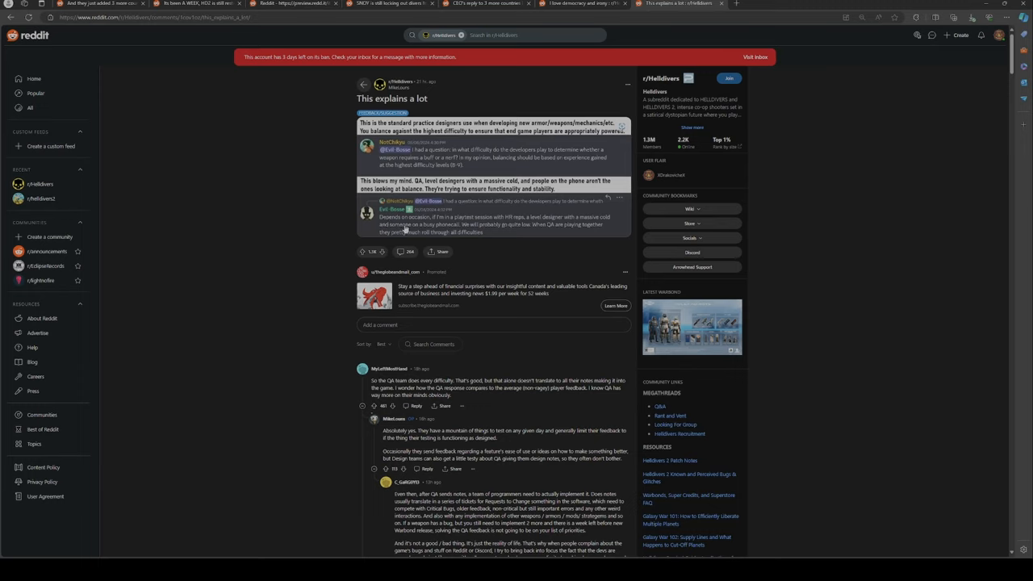
mouse_move(454, 228)
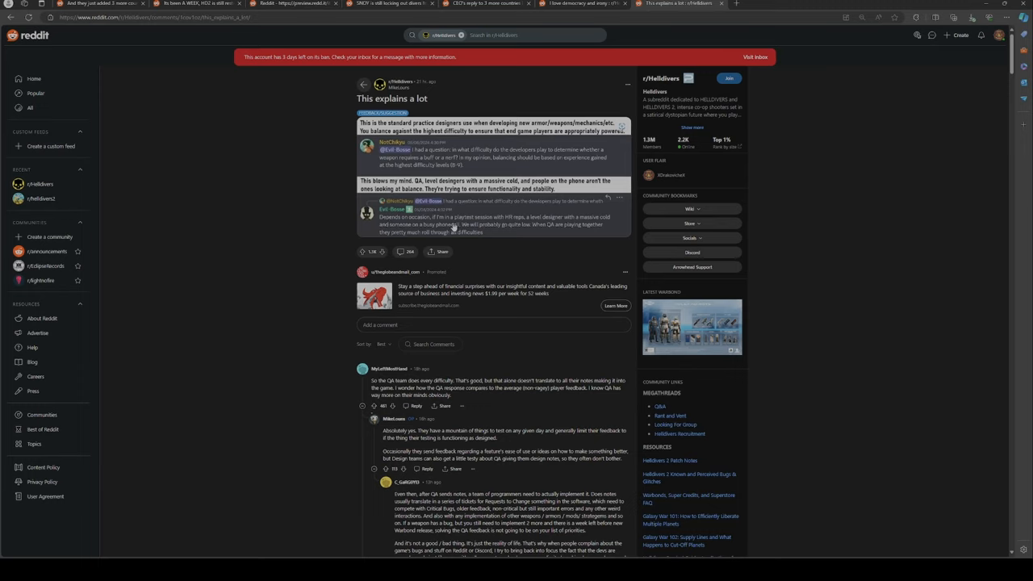
mouse_move(523, 226)
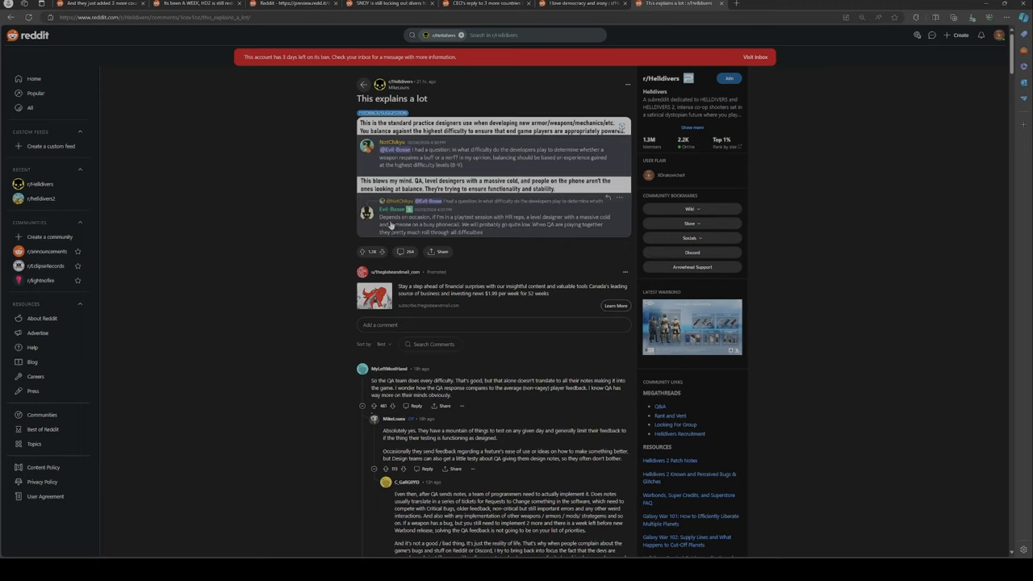
mouse_move(466, 232)
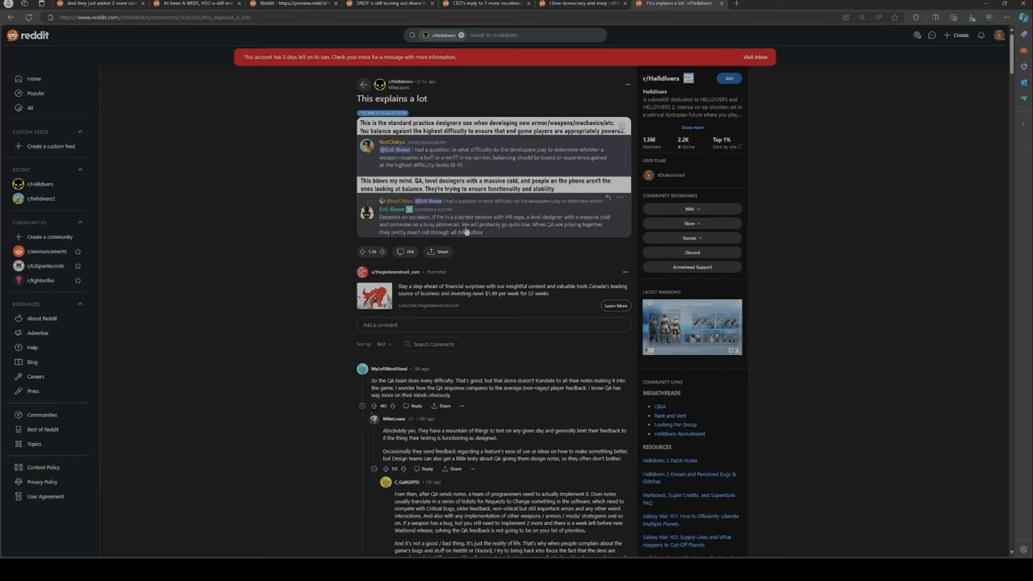
mouse_move(543, 233)
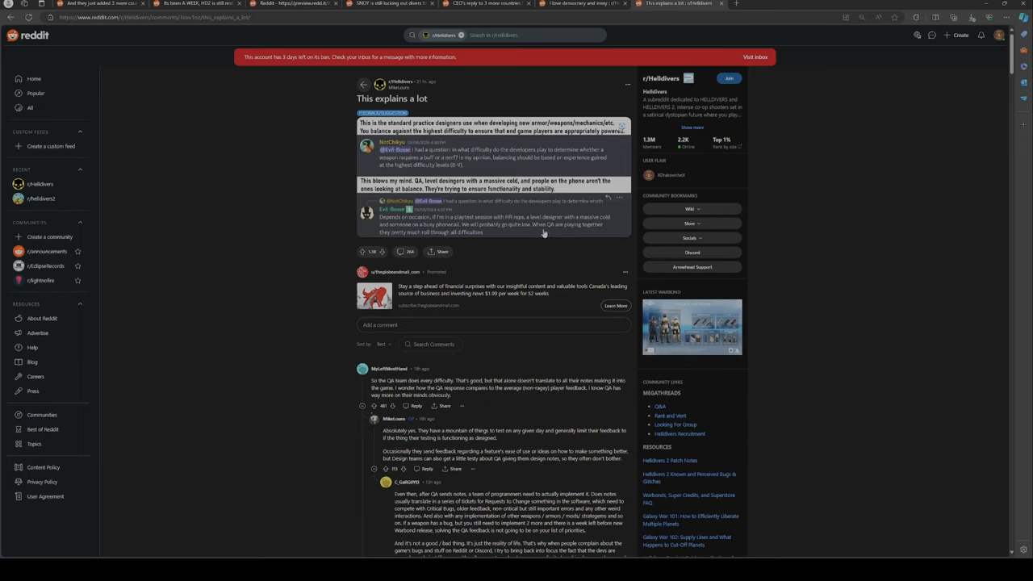
mouse_move(441, 234)
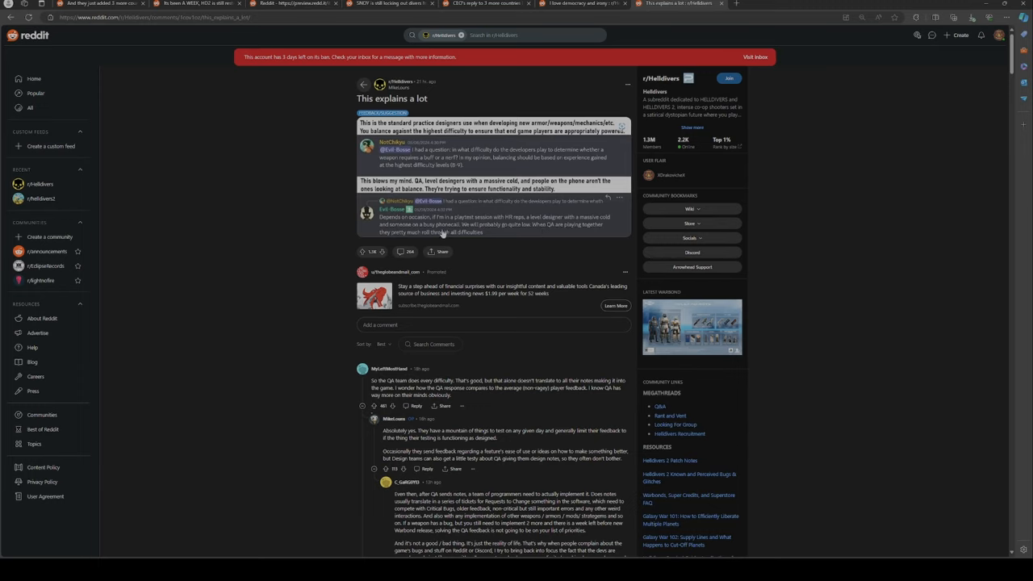
mouse_move(427, 242)
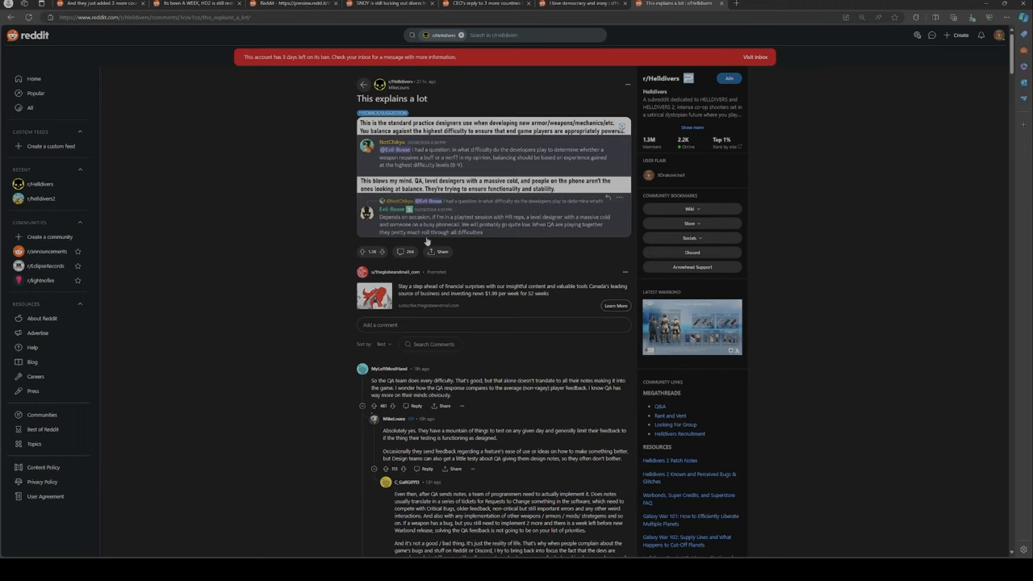
mouse_move(483, 246)
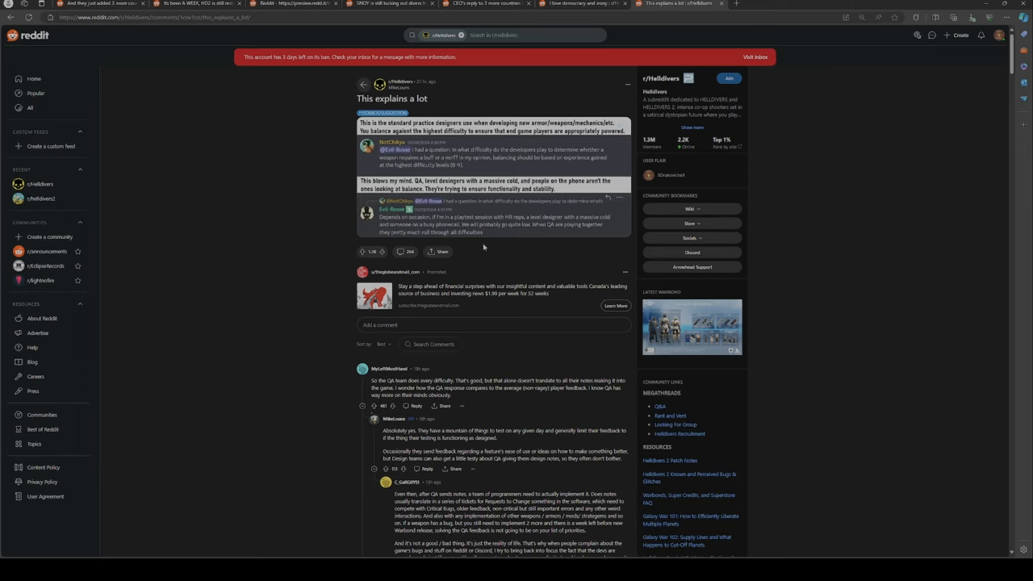
mouse_move(498, 251)
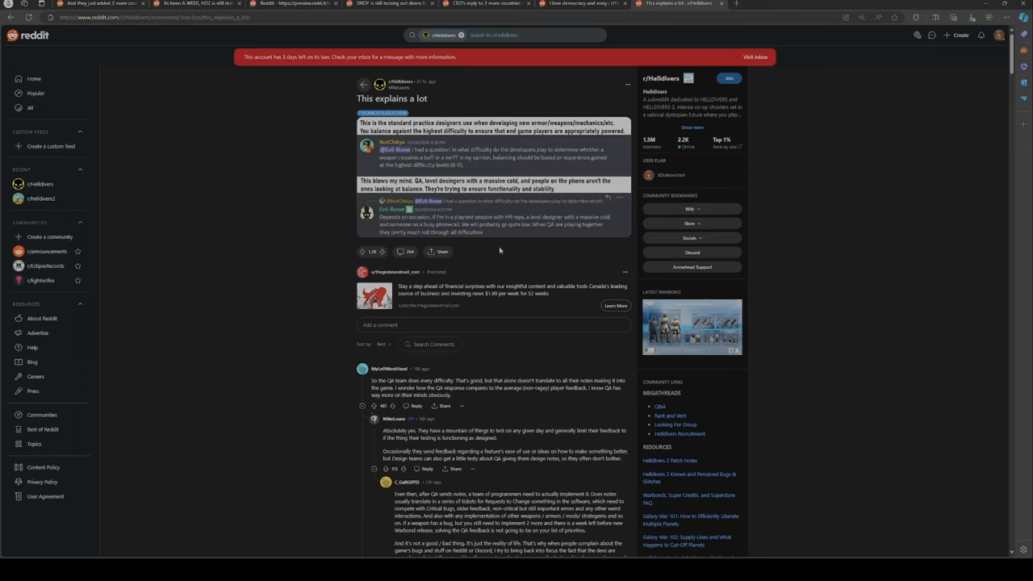